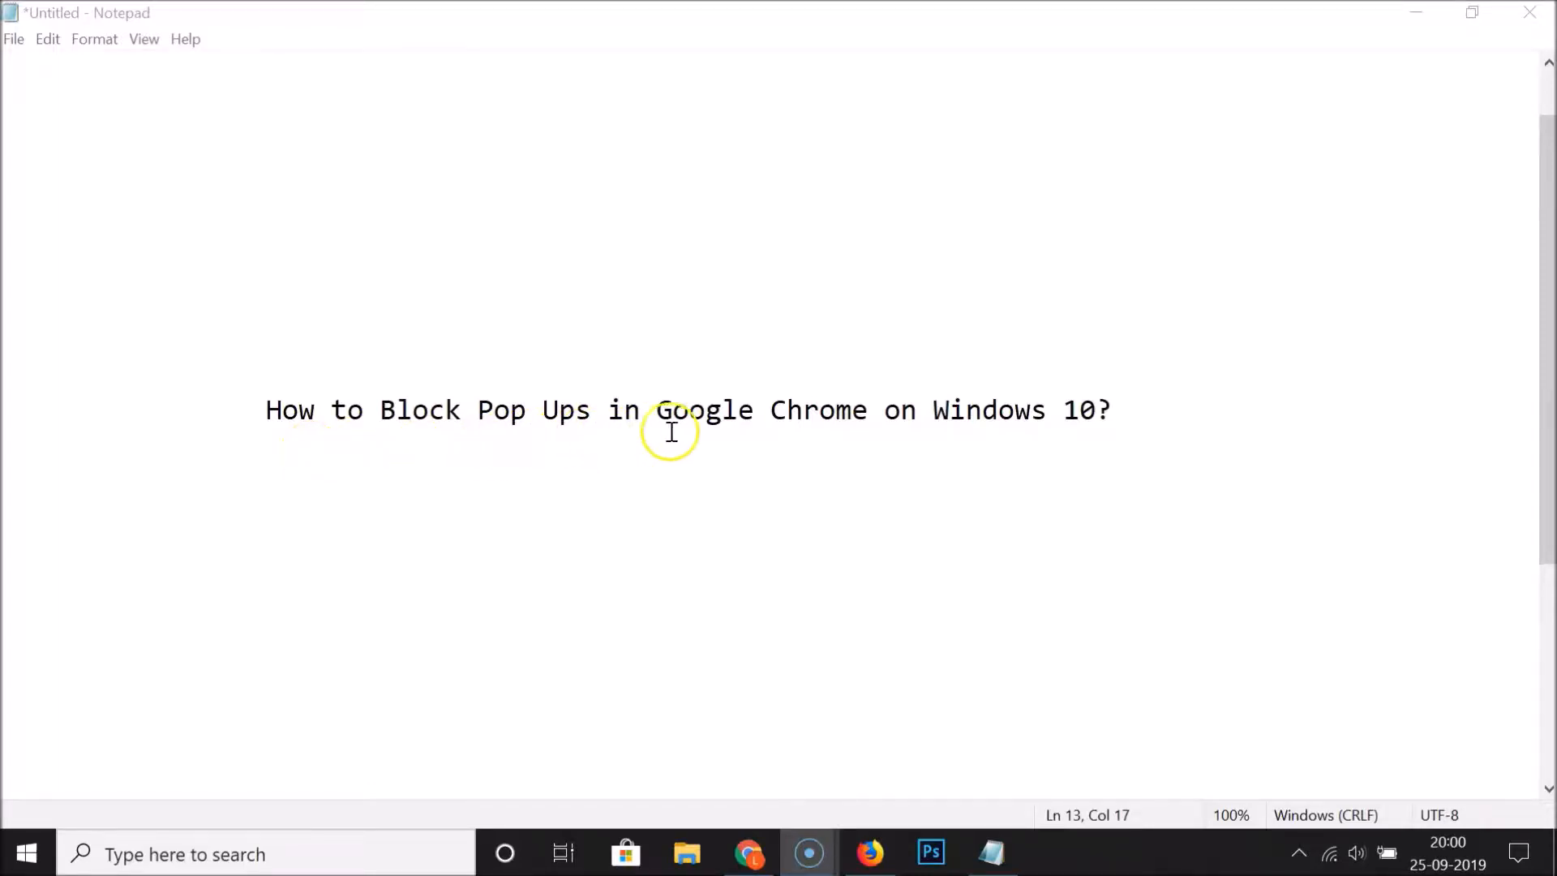
mouse_move(763, 535)
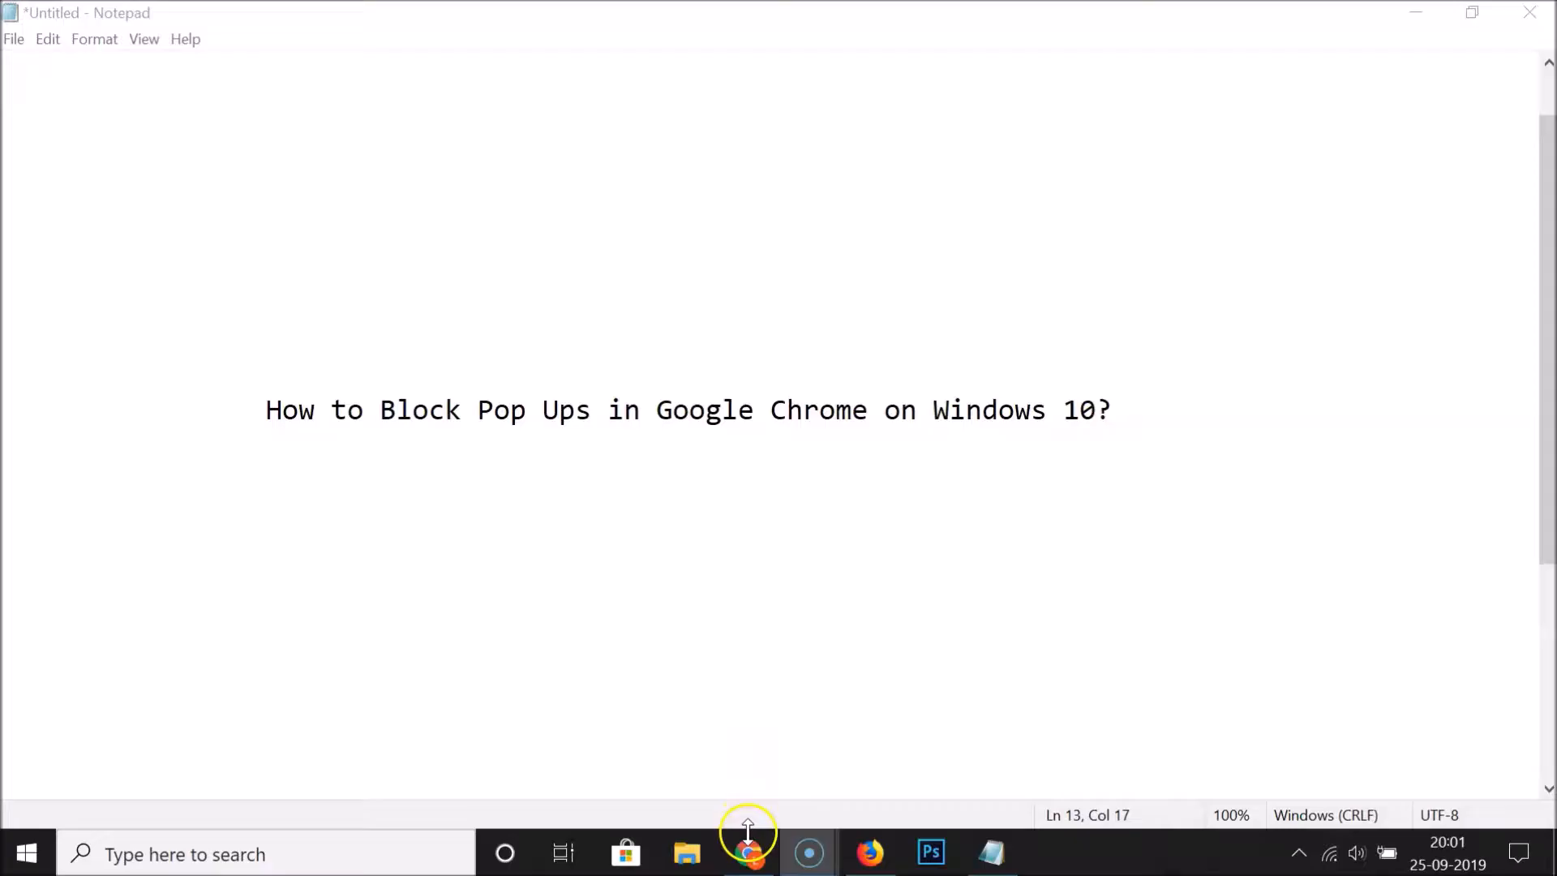
Step: Open Chrome's Settings page and expand Advanced to reveal Privacy and security
click(747, 852)
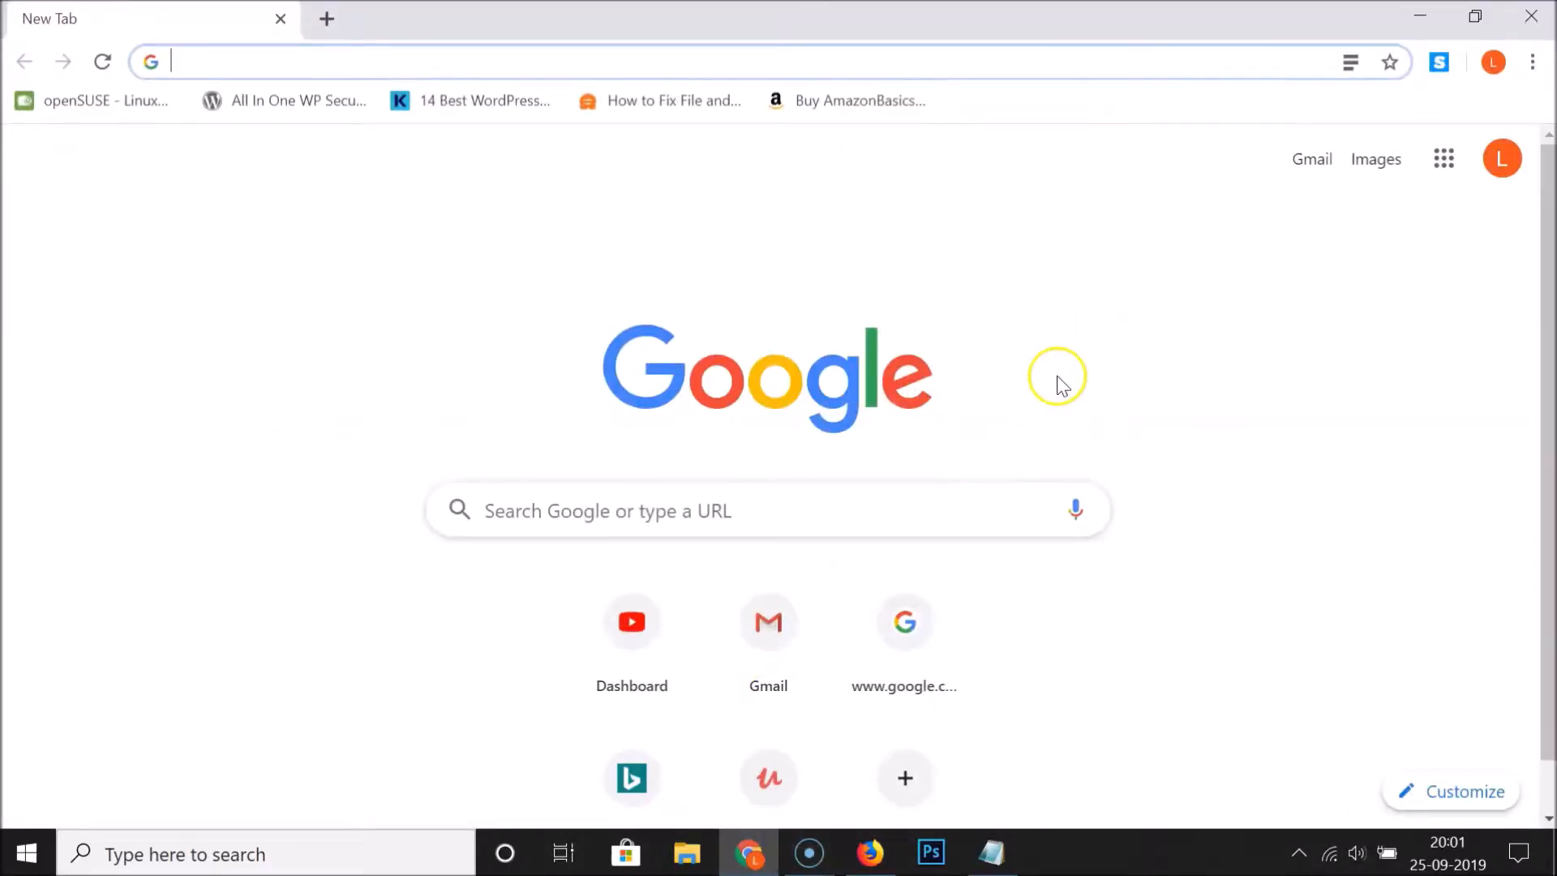
mouse_move(1532, 62)
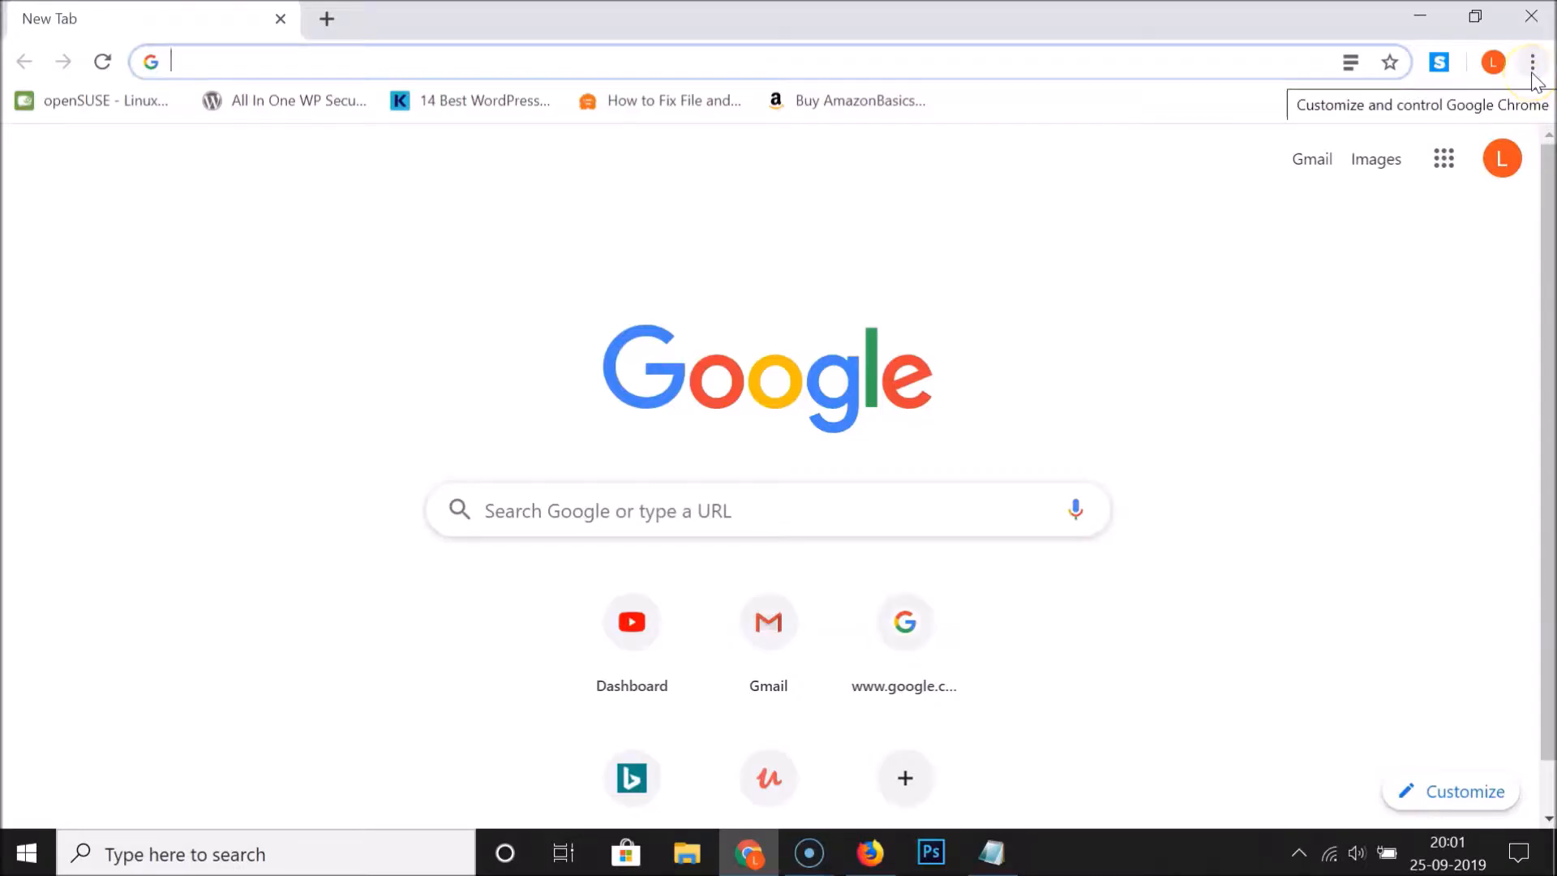
click(1532, 62)
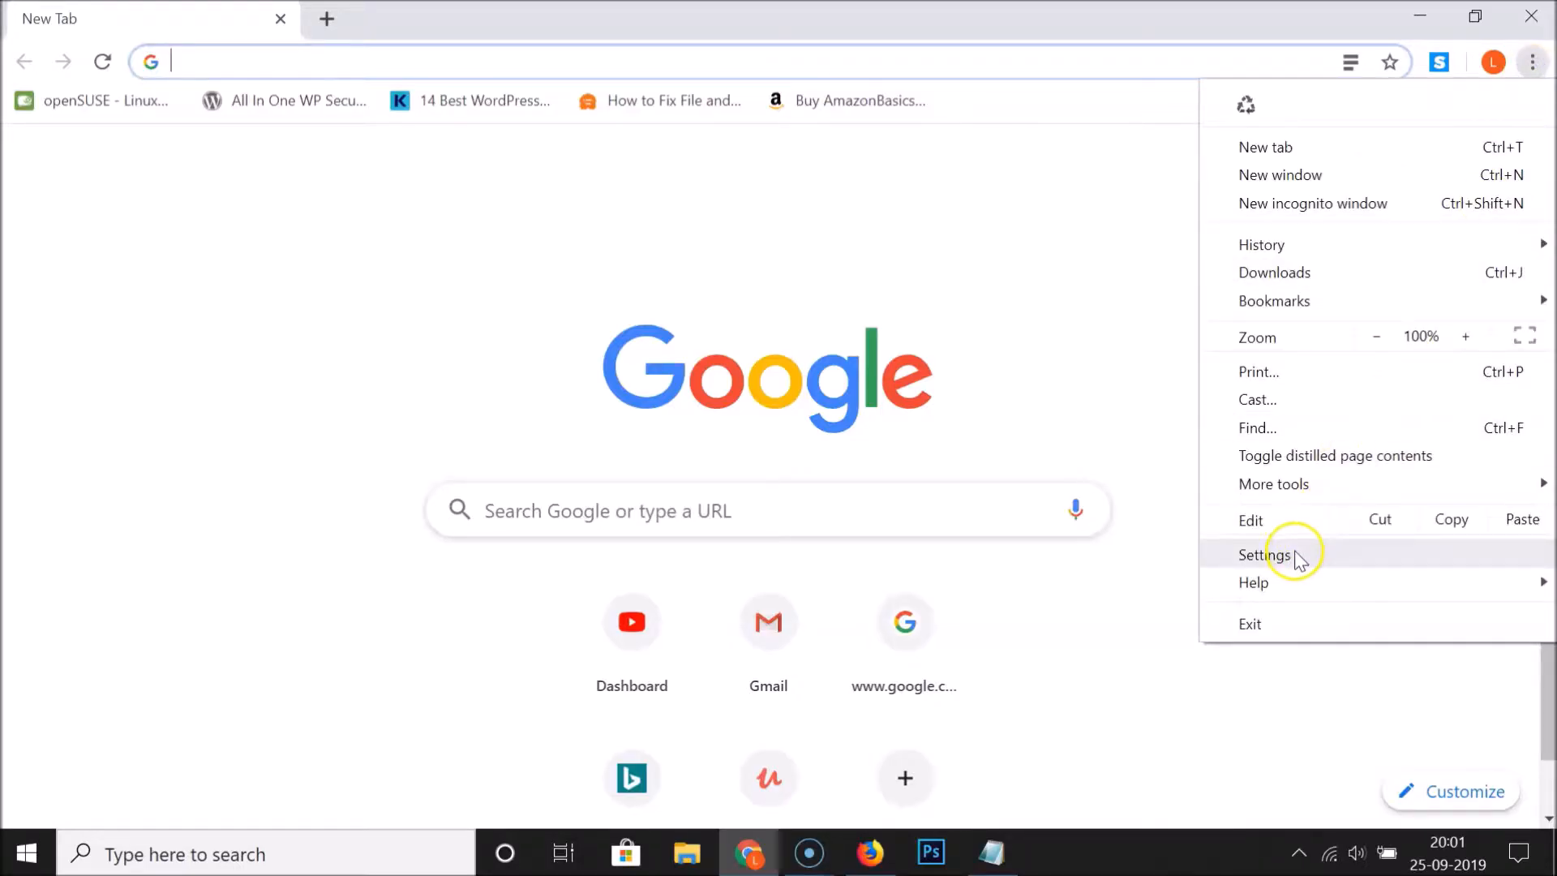
click(1263, 554)
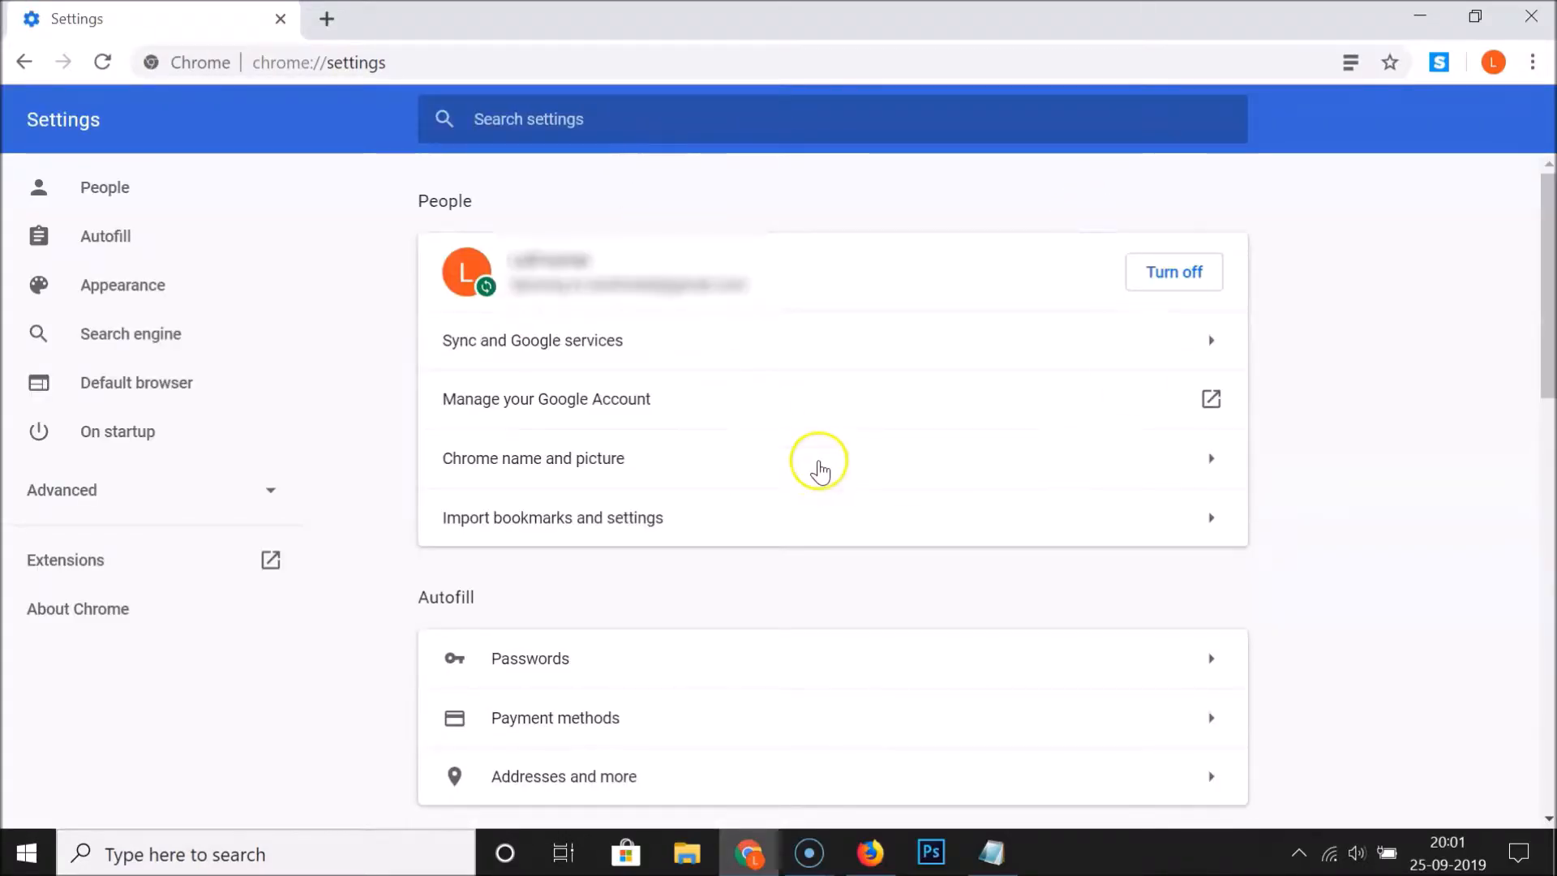
scroll(down, 3)
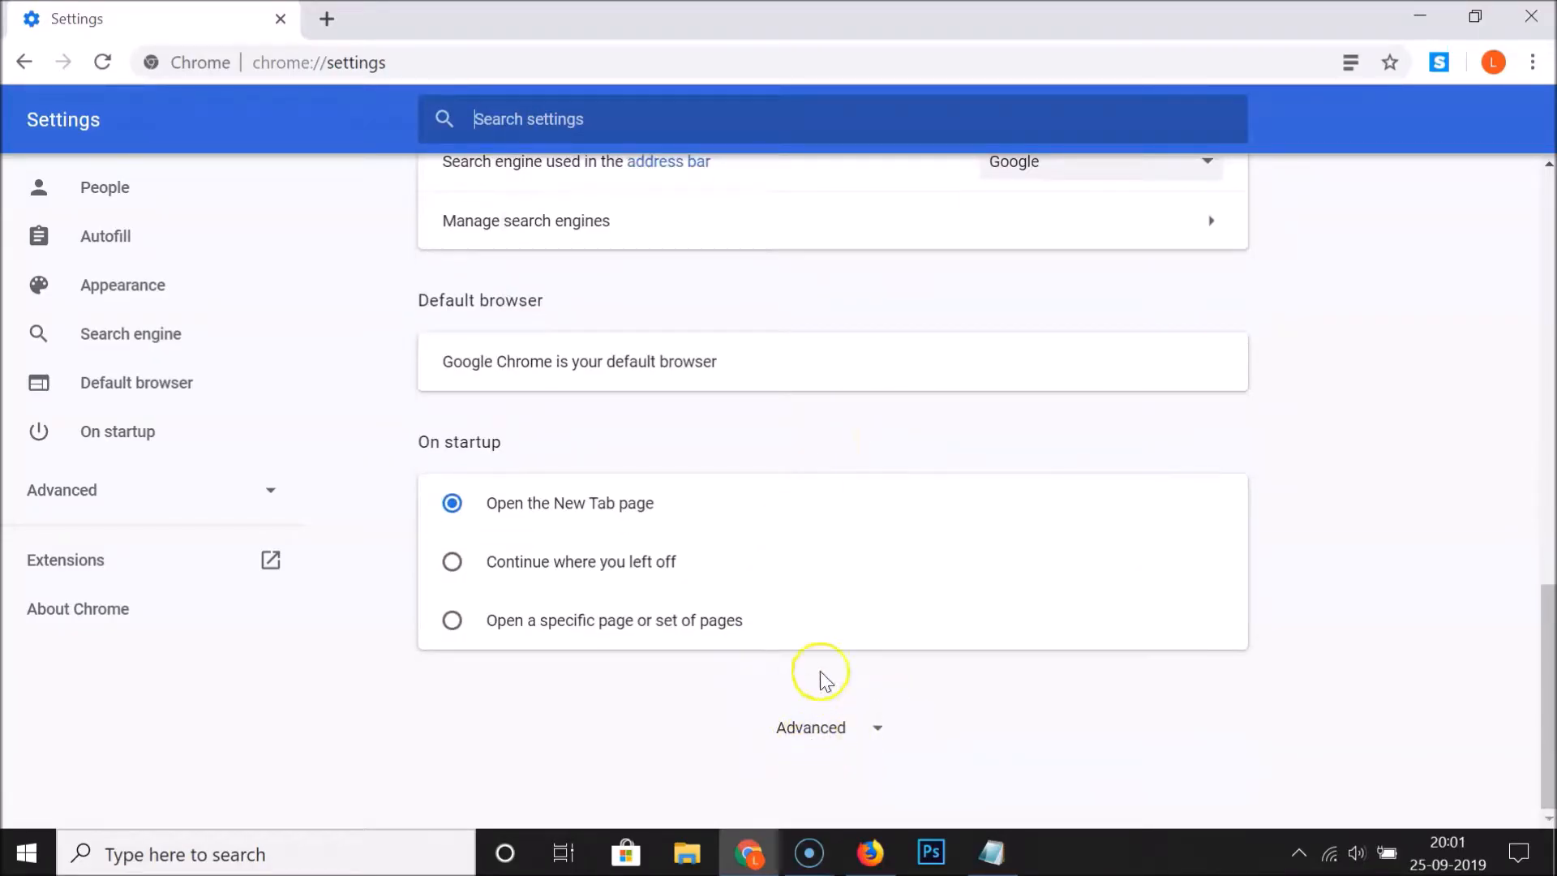
click(811, 727)
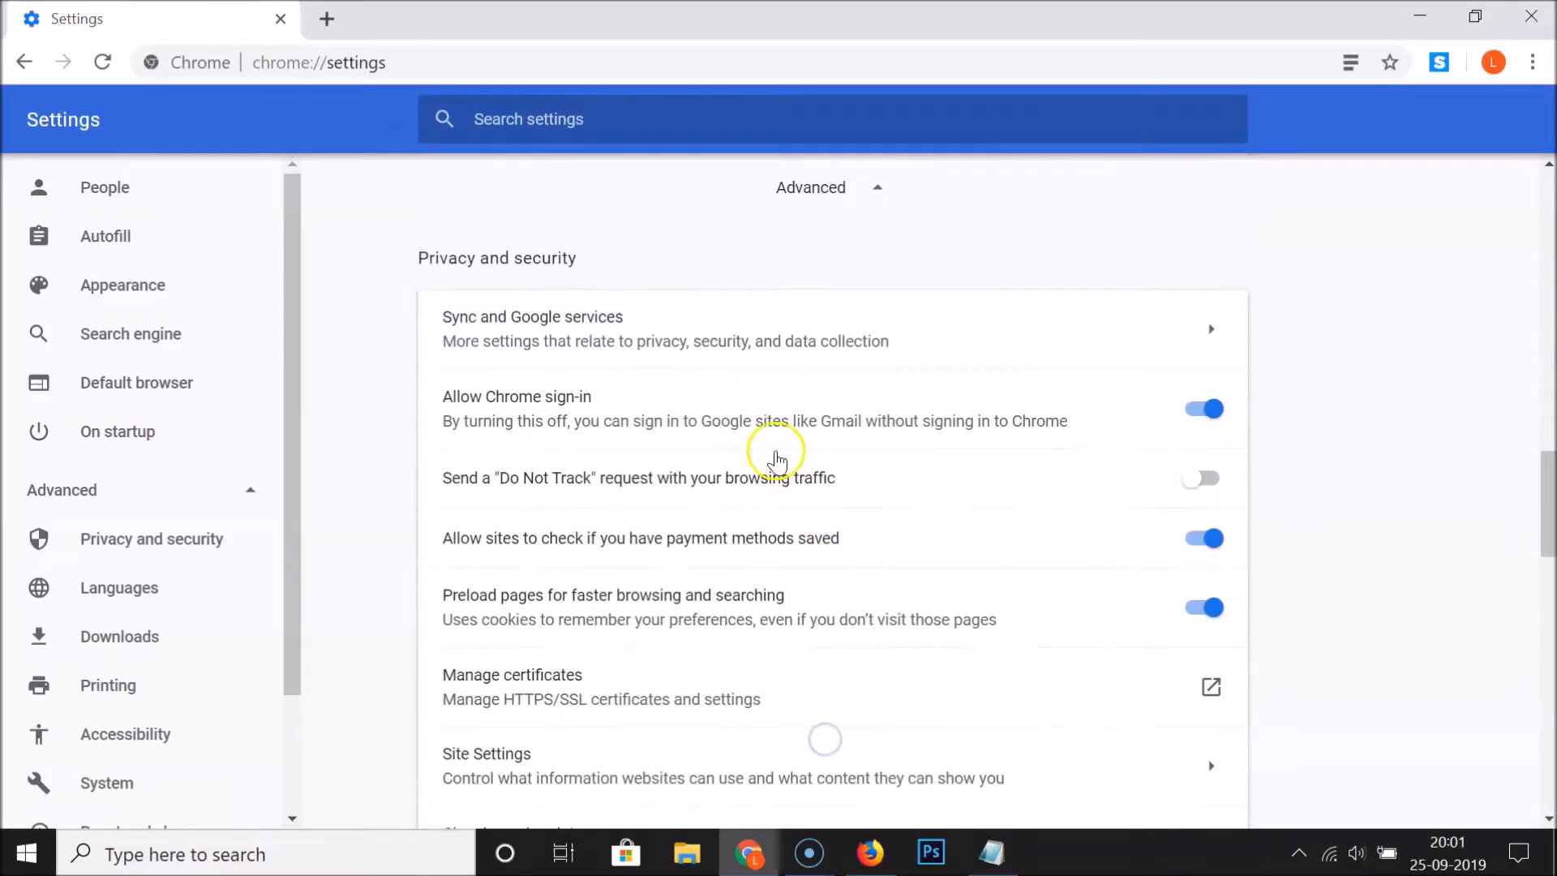
mouse_move(591, 260)
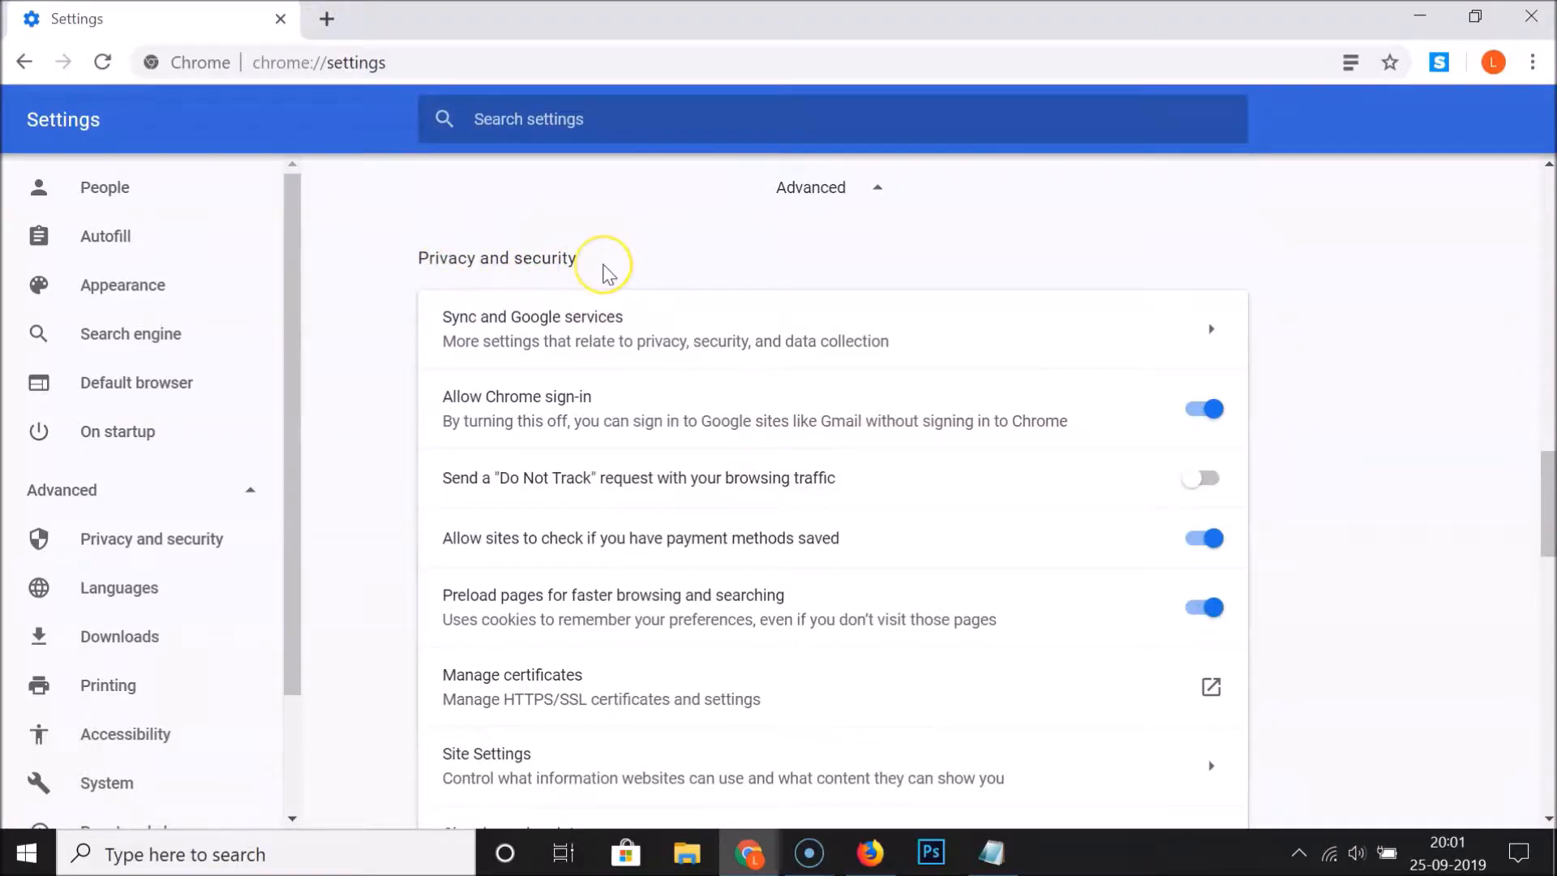
scroll(down, 3)
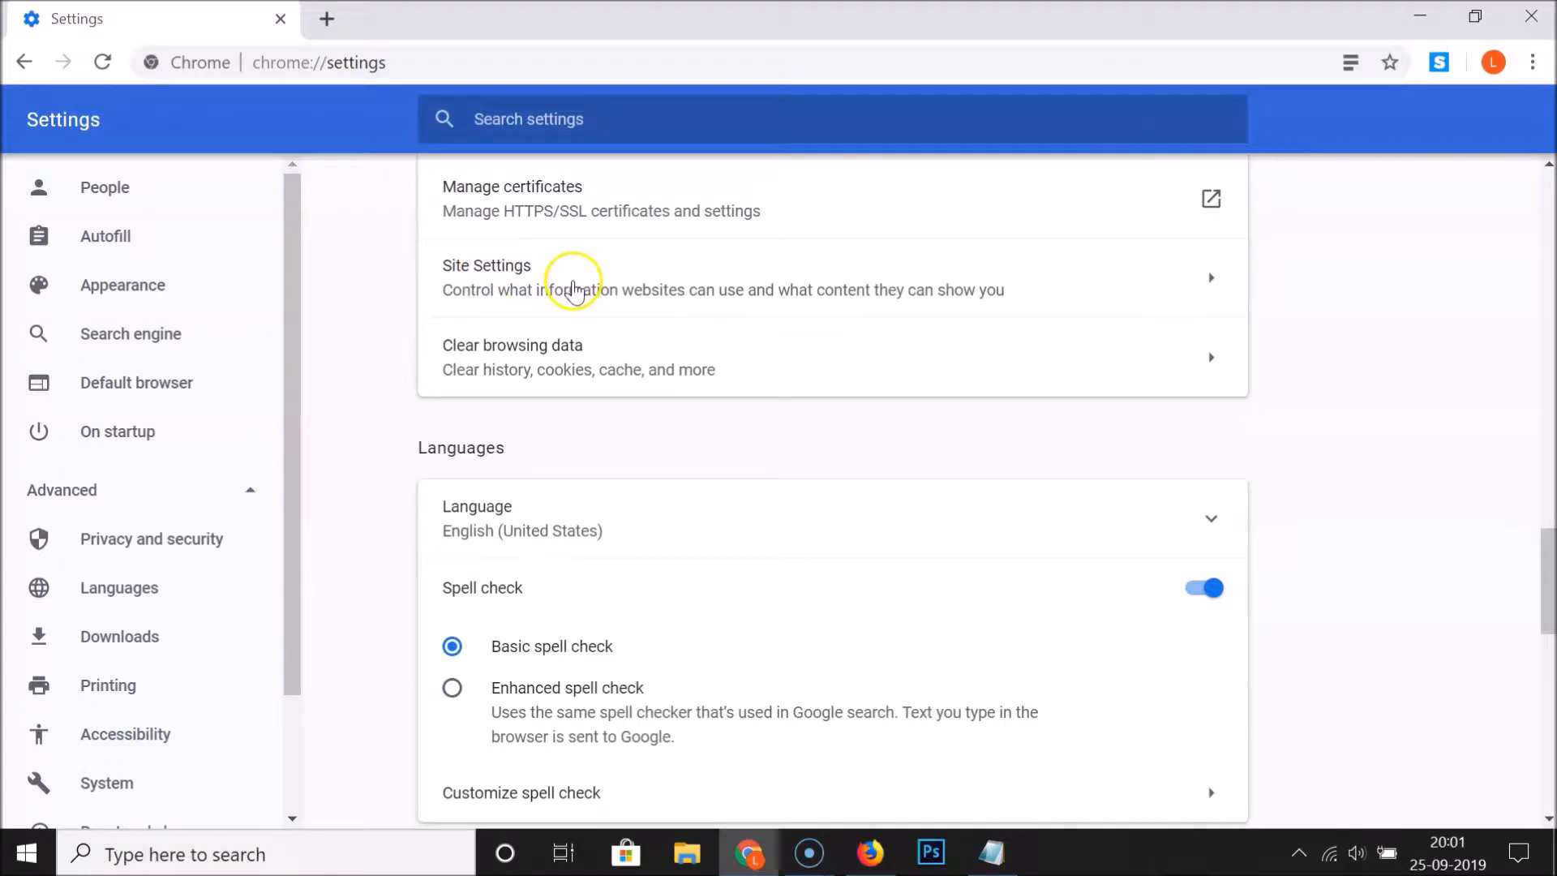
Step: Go to Site Settings and scroll down to Pop-ups and redirects, currently Allowed
click(596, 278)
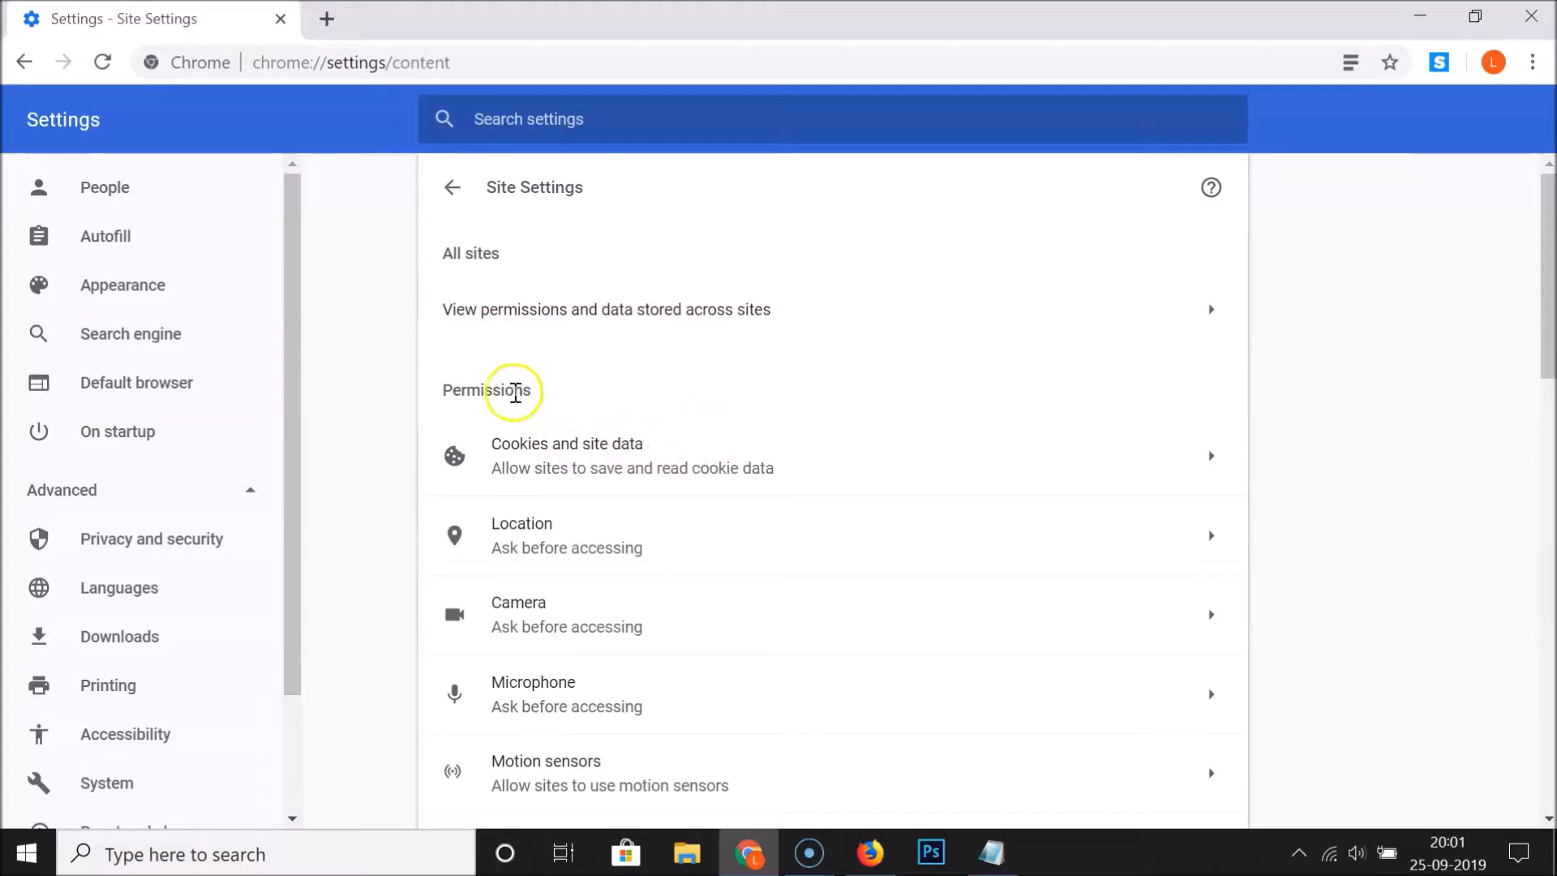
mouse_move(607, 398)
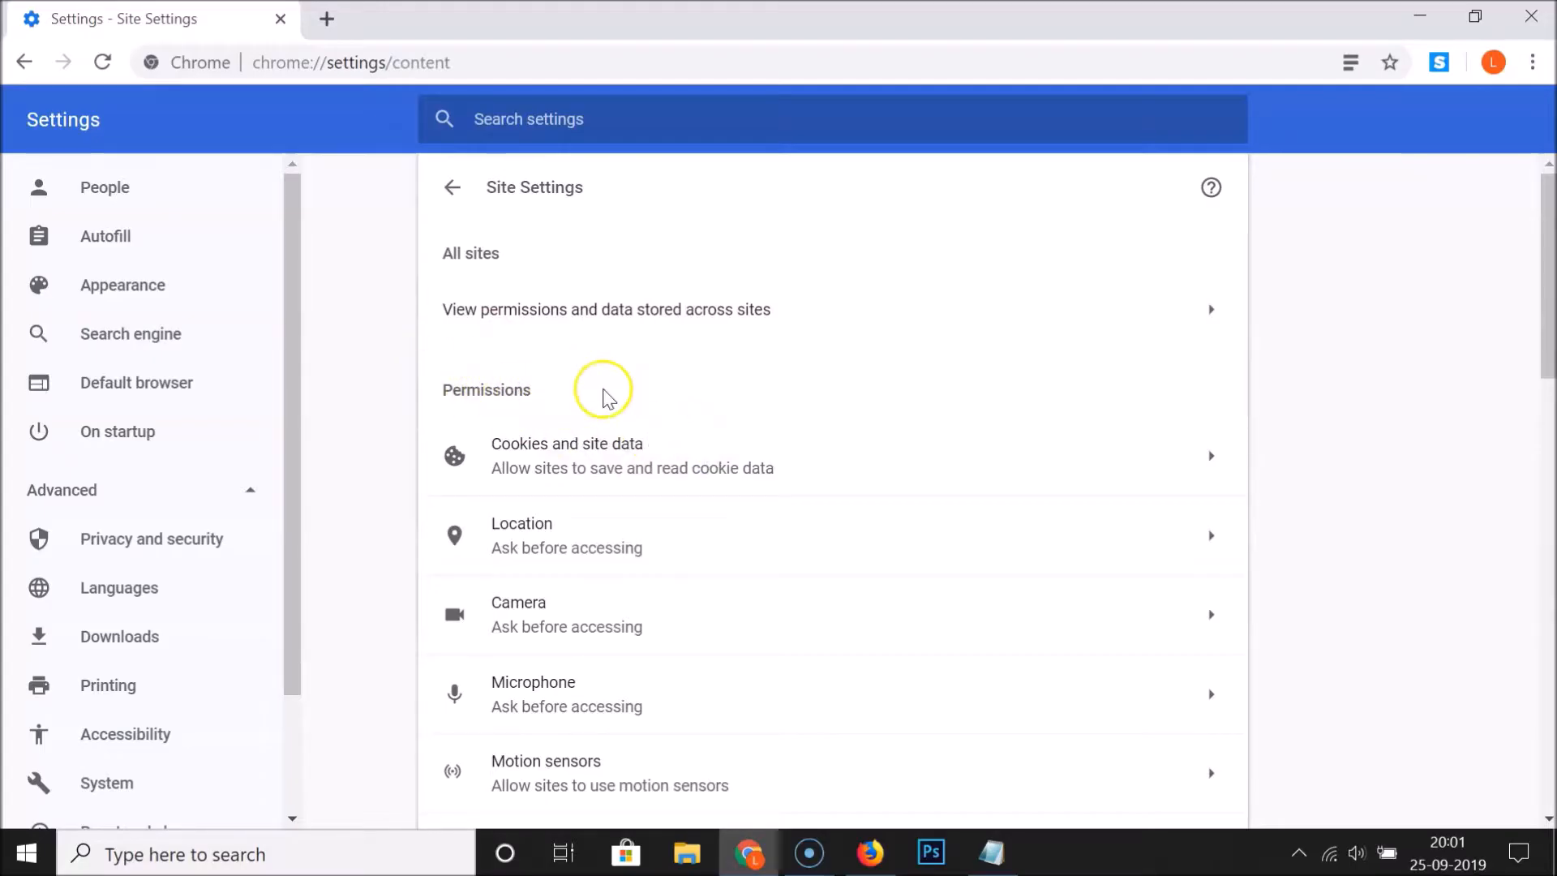
scroll(down, 3)
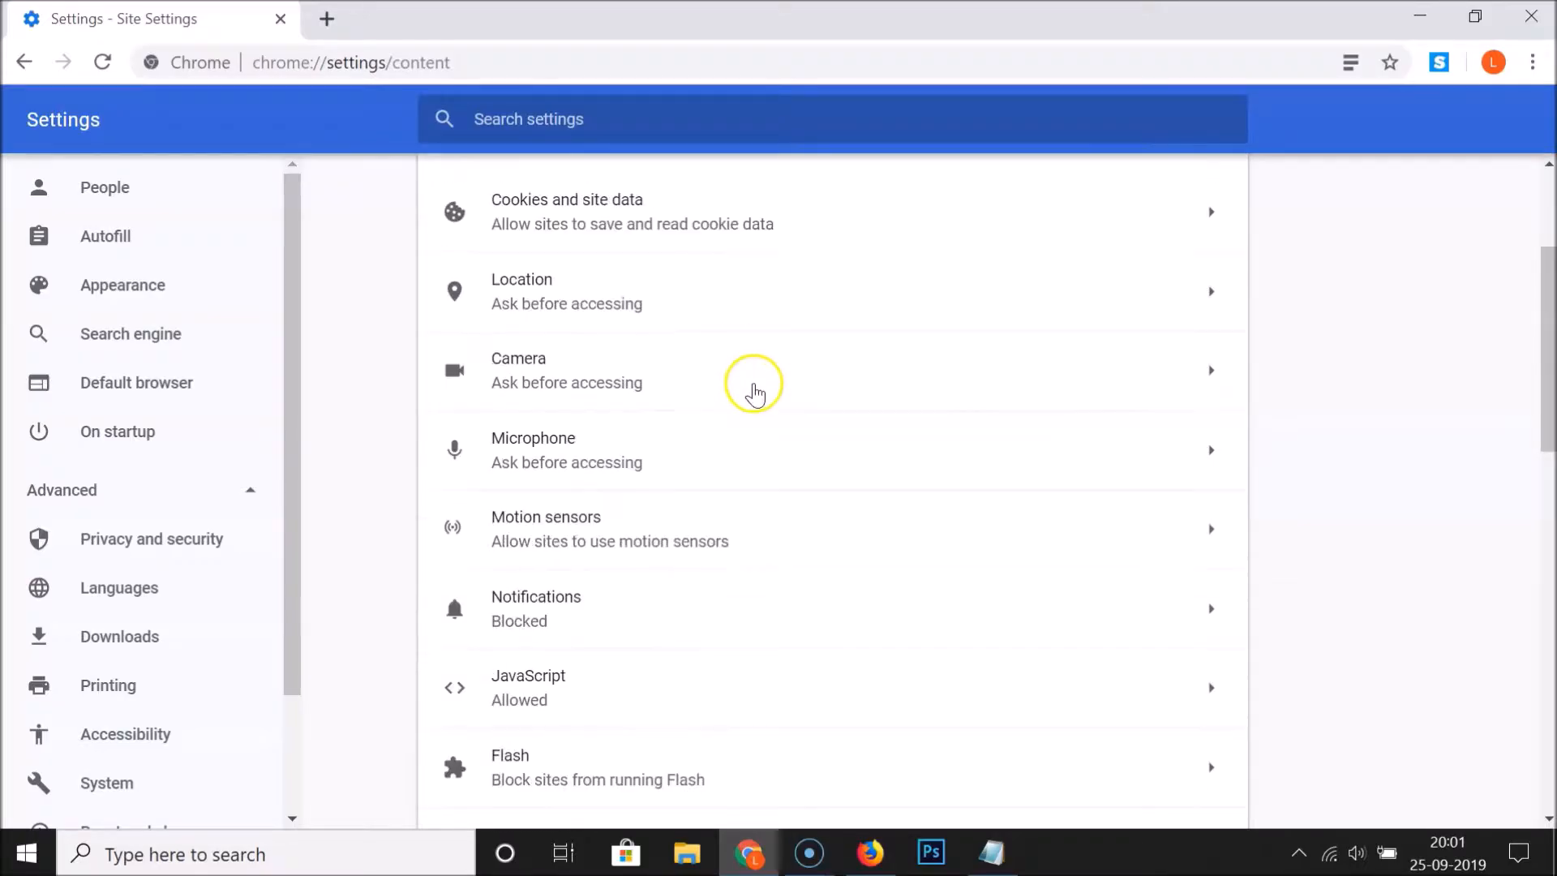
scroll(down, 3)
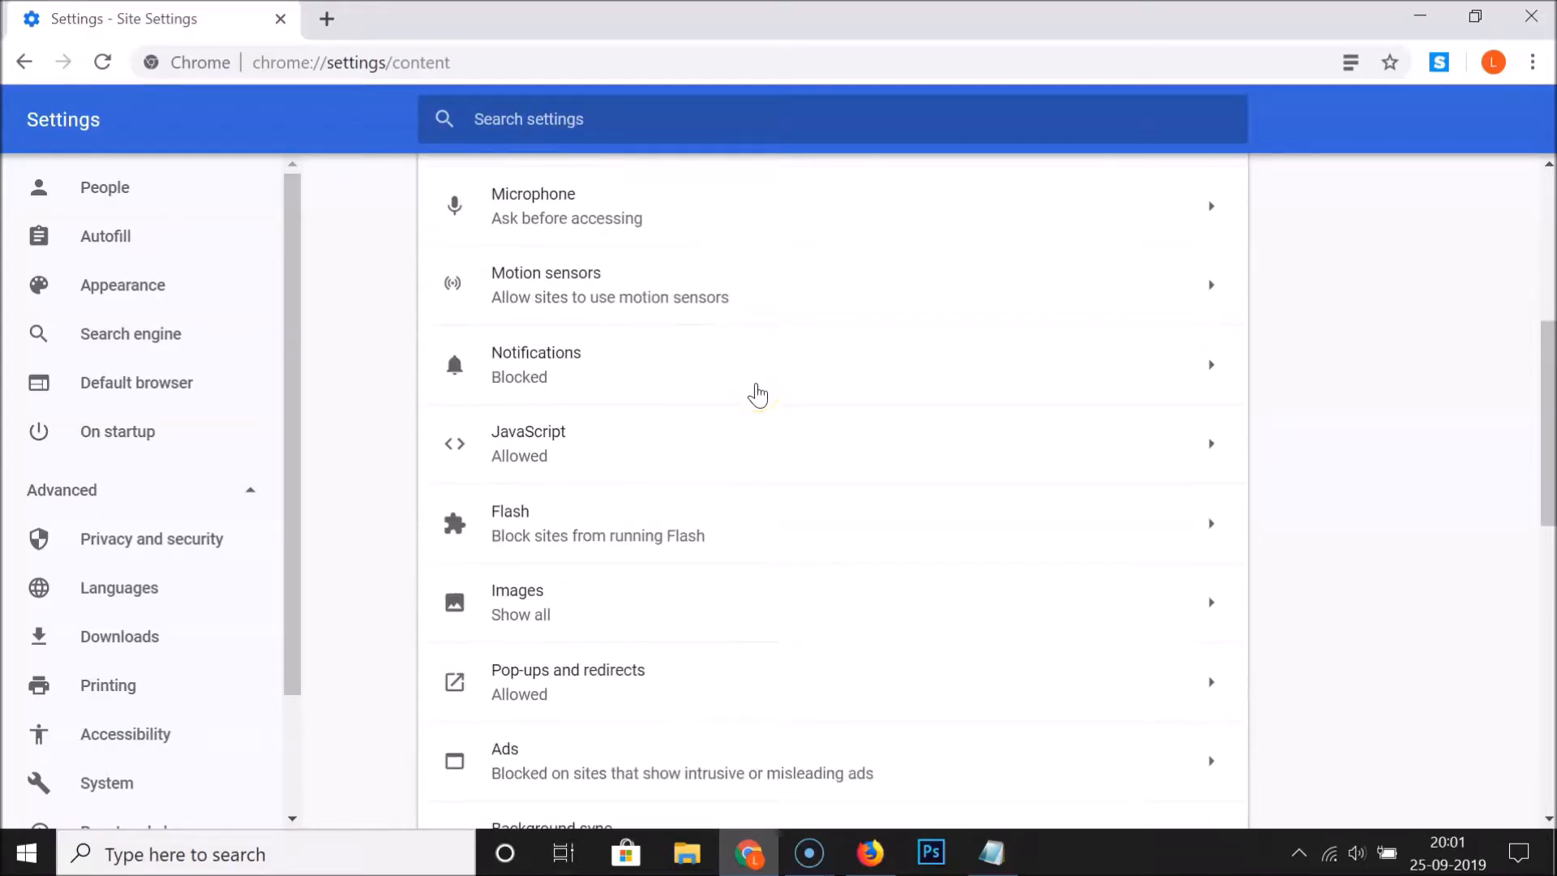
scroll(down, 3)
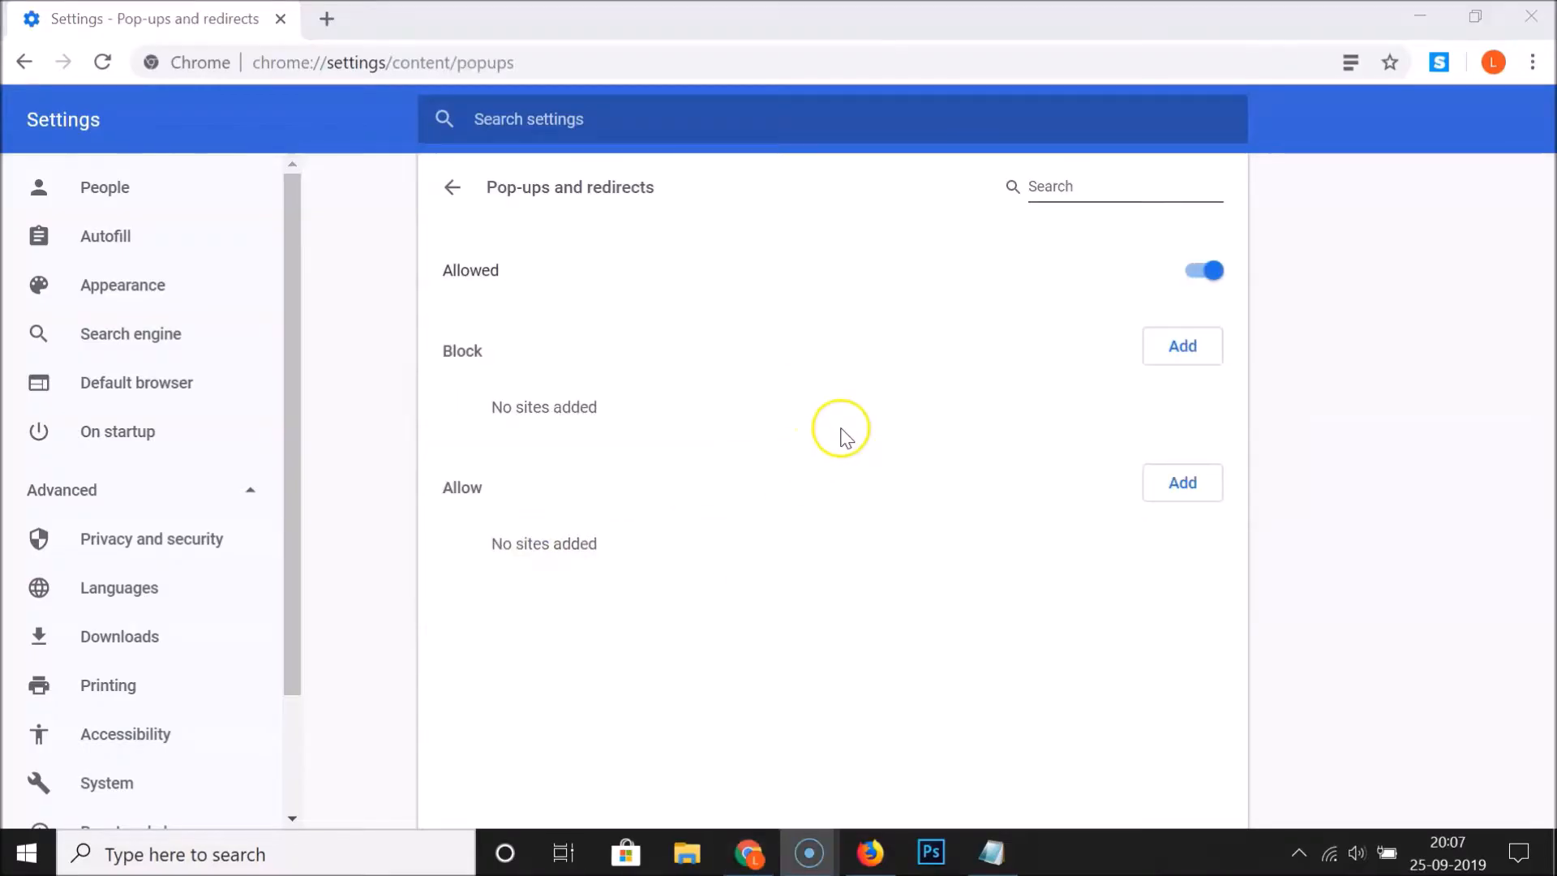
mouse_move(720, 182)
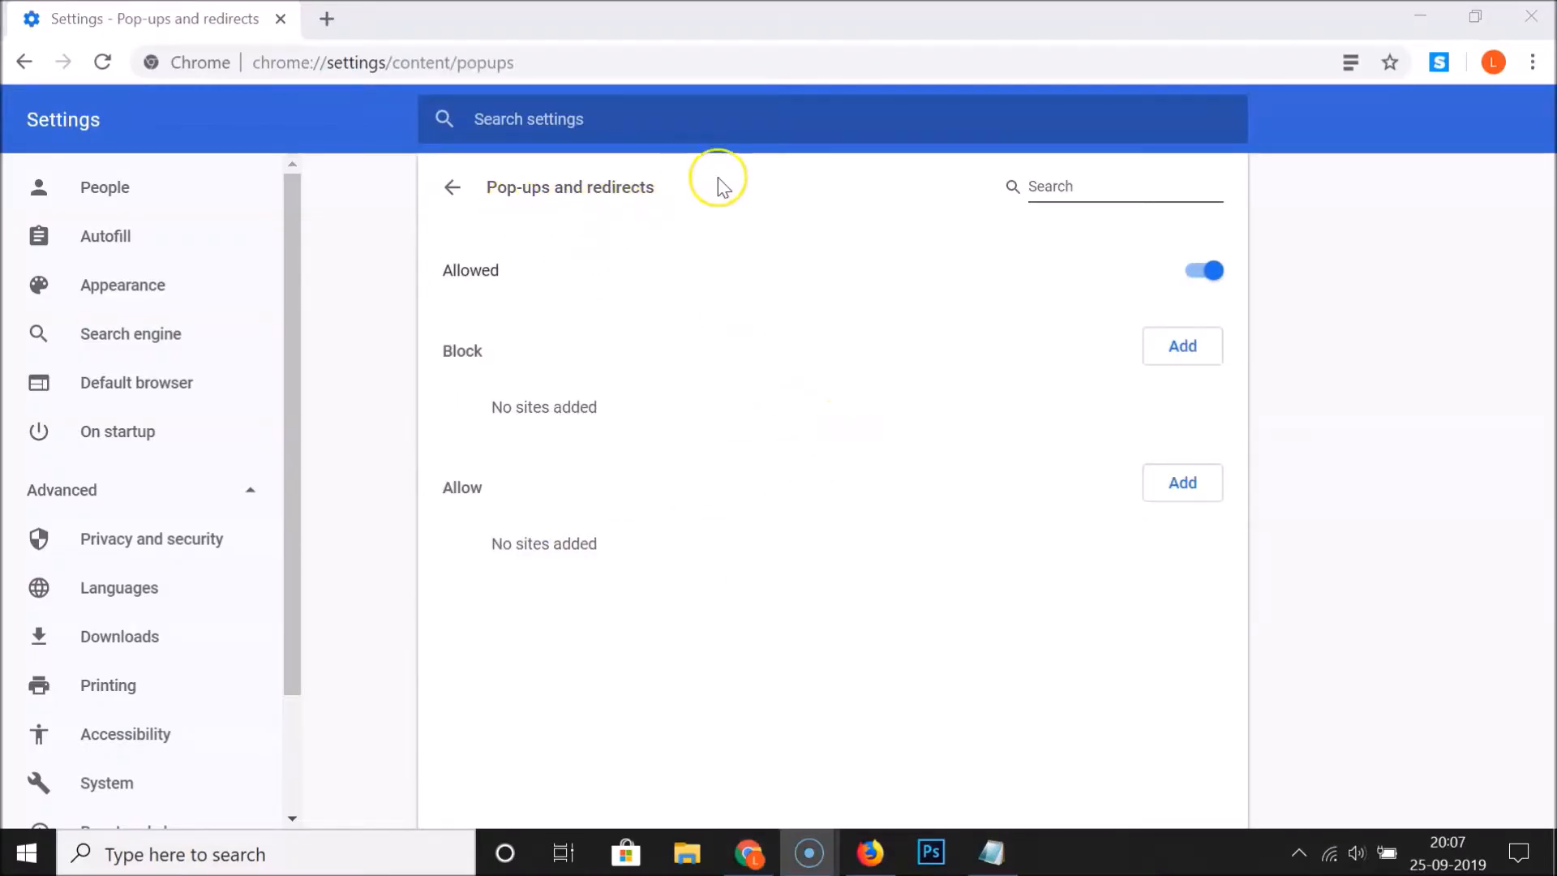
mouse_move(818, 445)
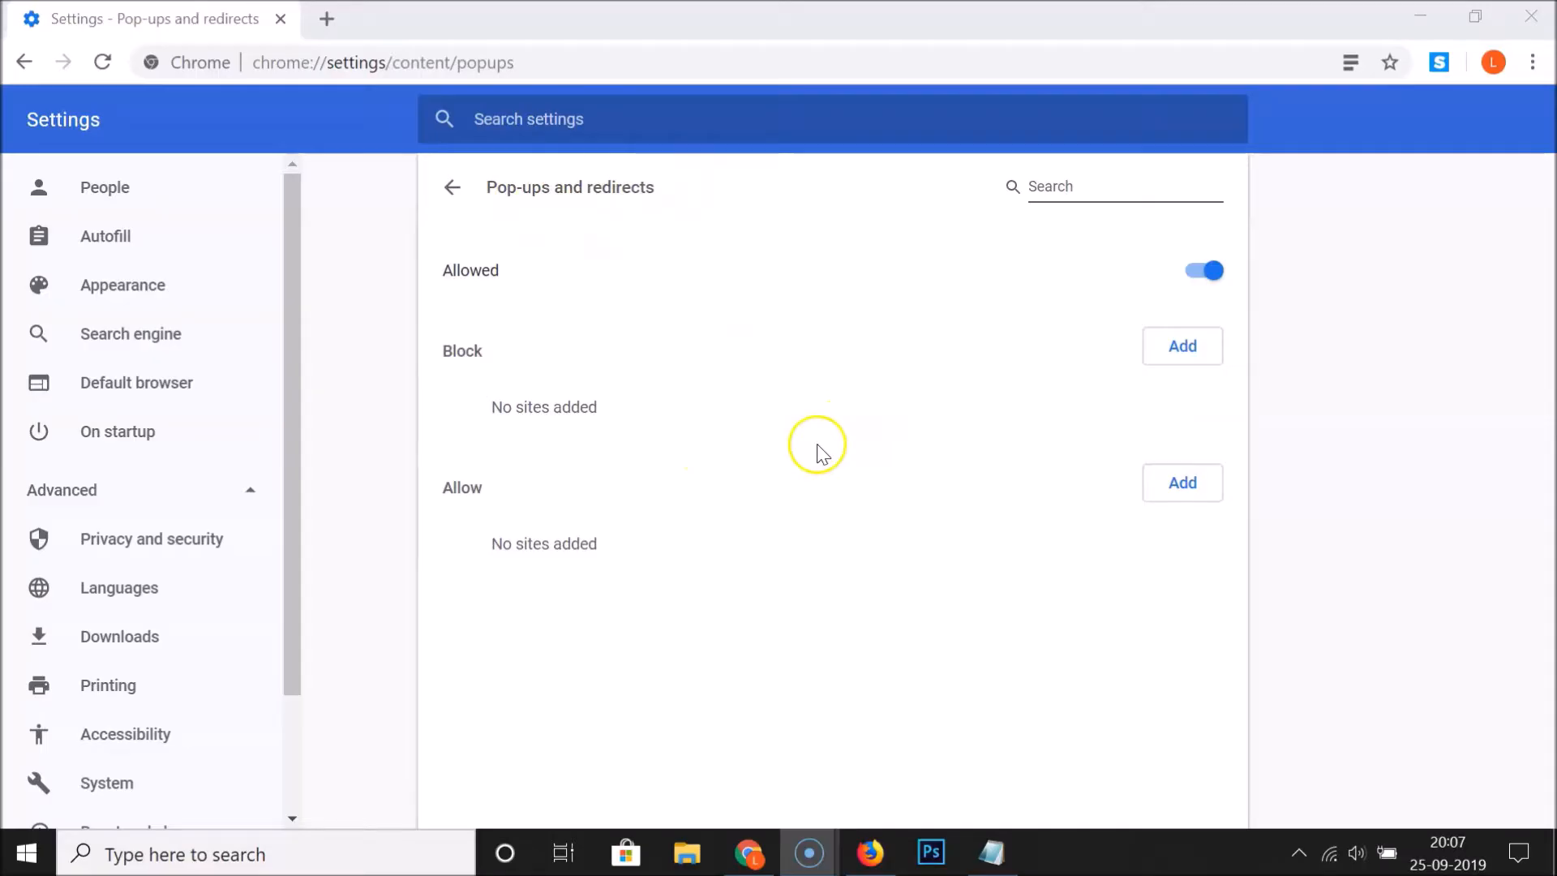
mouse_move(574, 292)
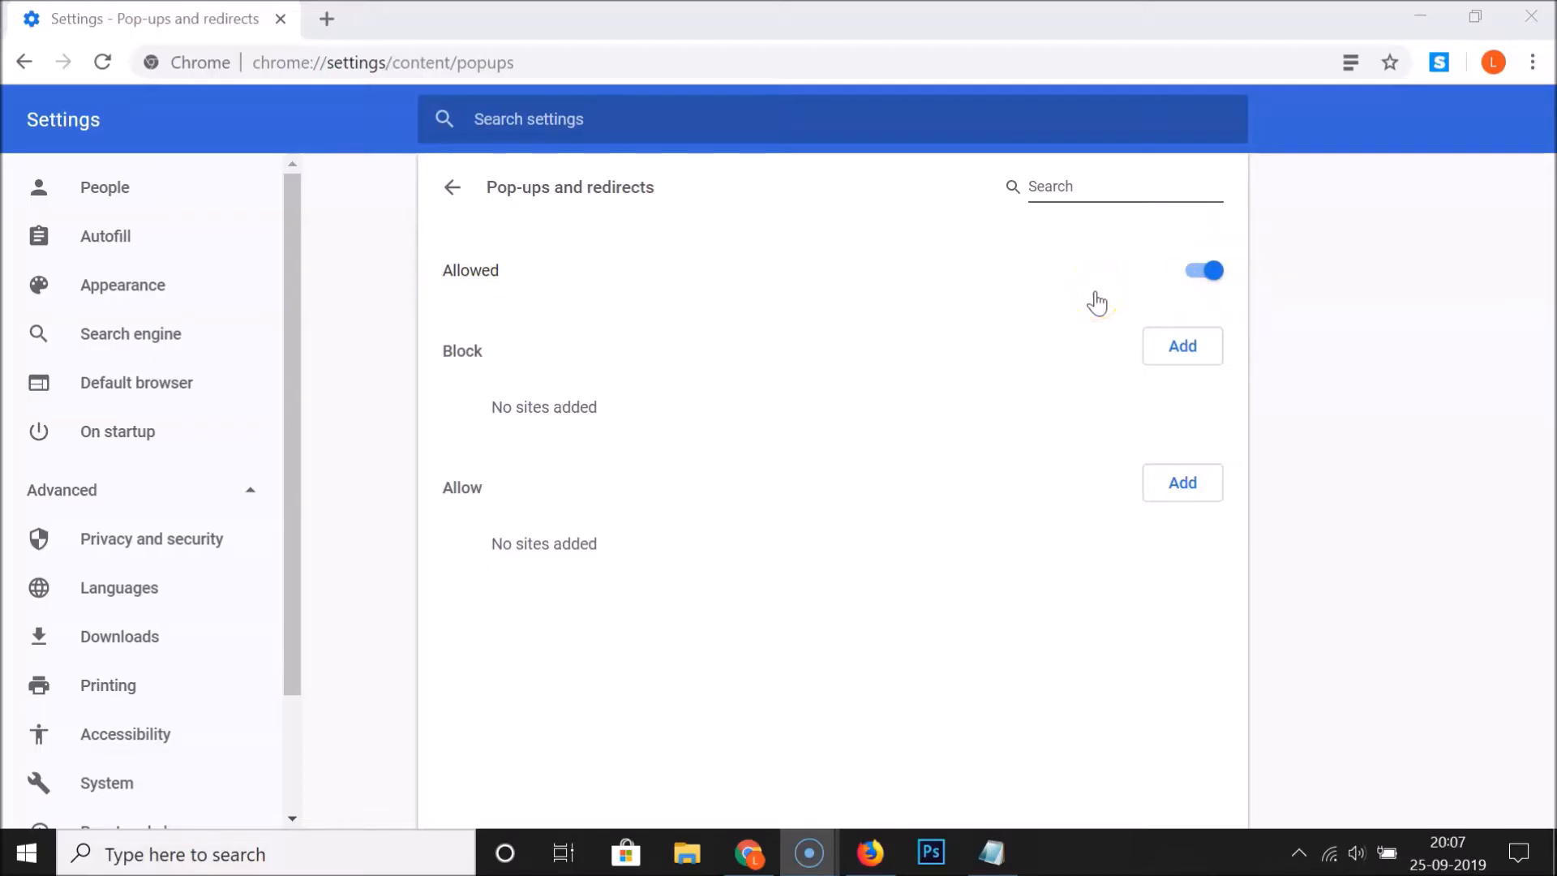
mouse_move(1147, 251)
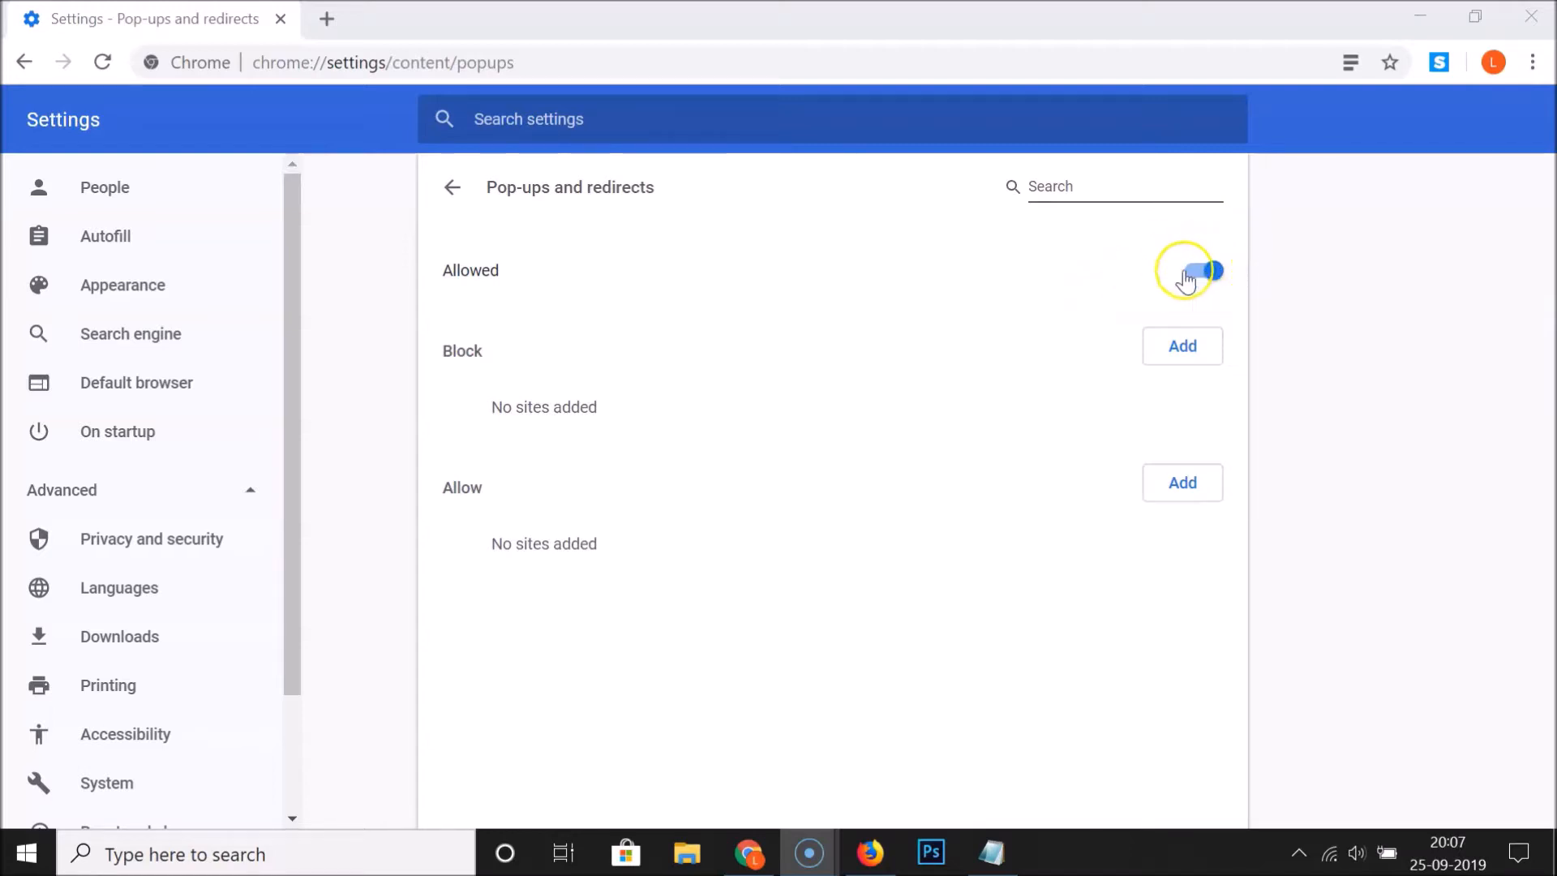
Step: Switch the Pop-ups and redirects toggle to Blocked (recommended)
click(1200, 270)
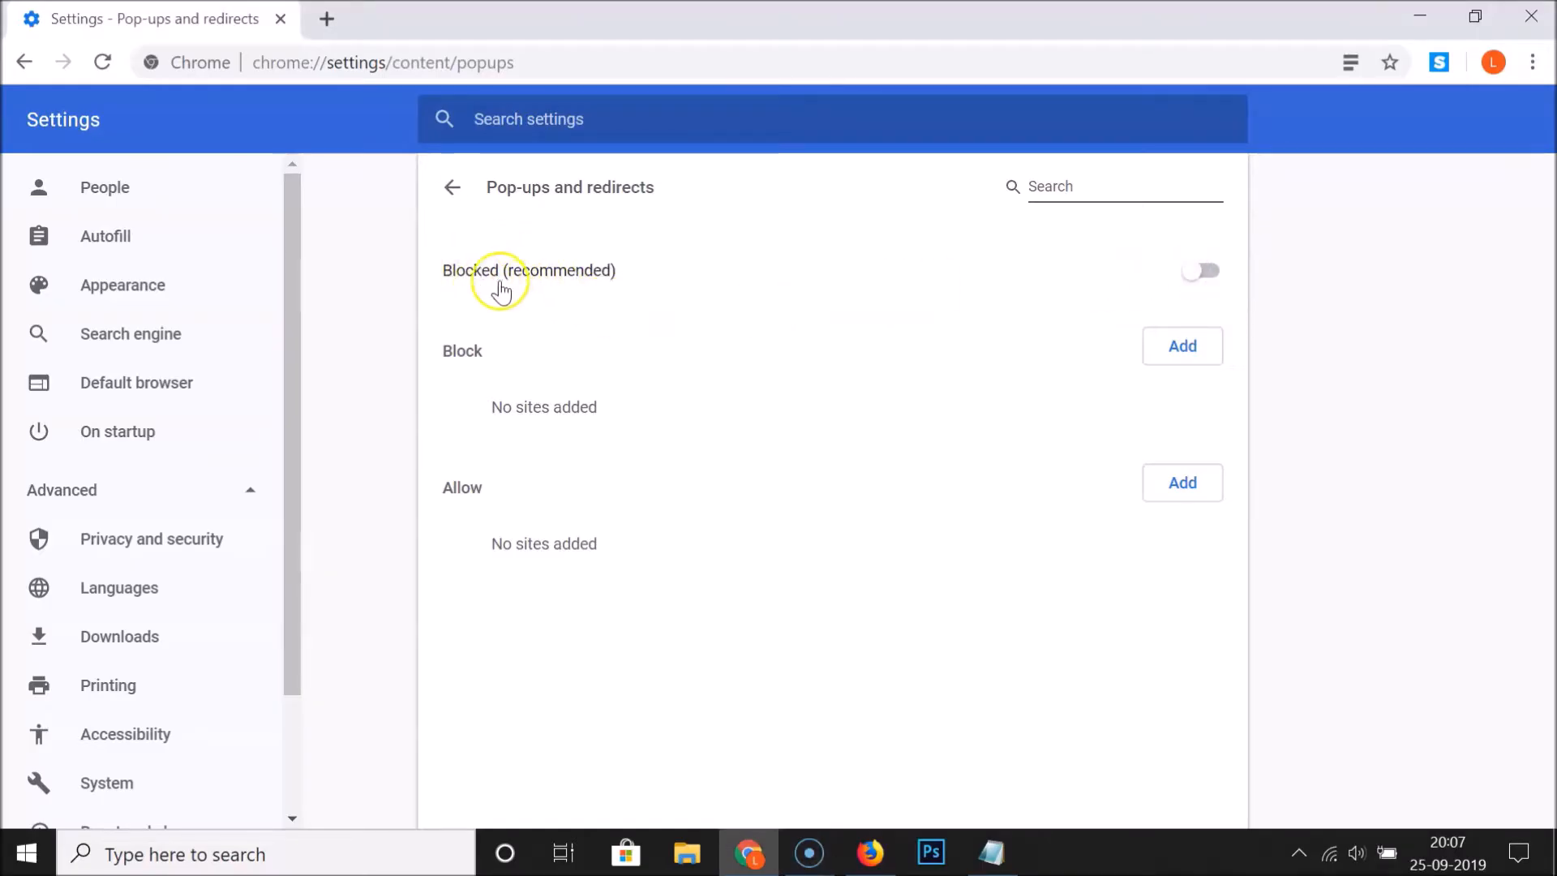
mouse_move(703, 268)
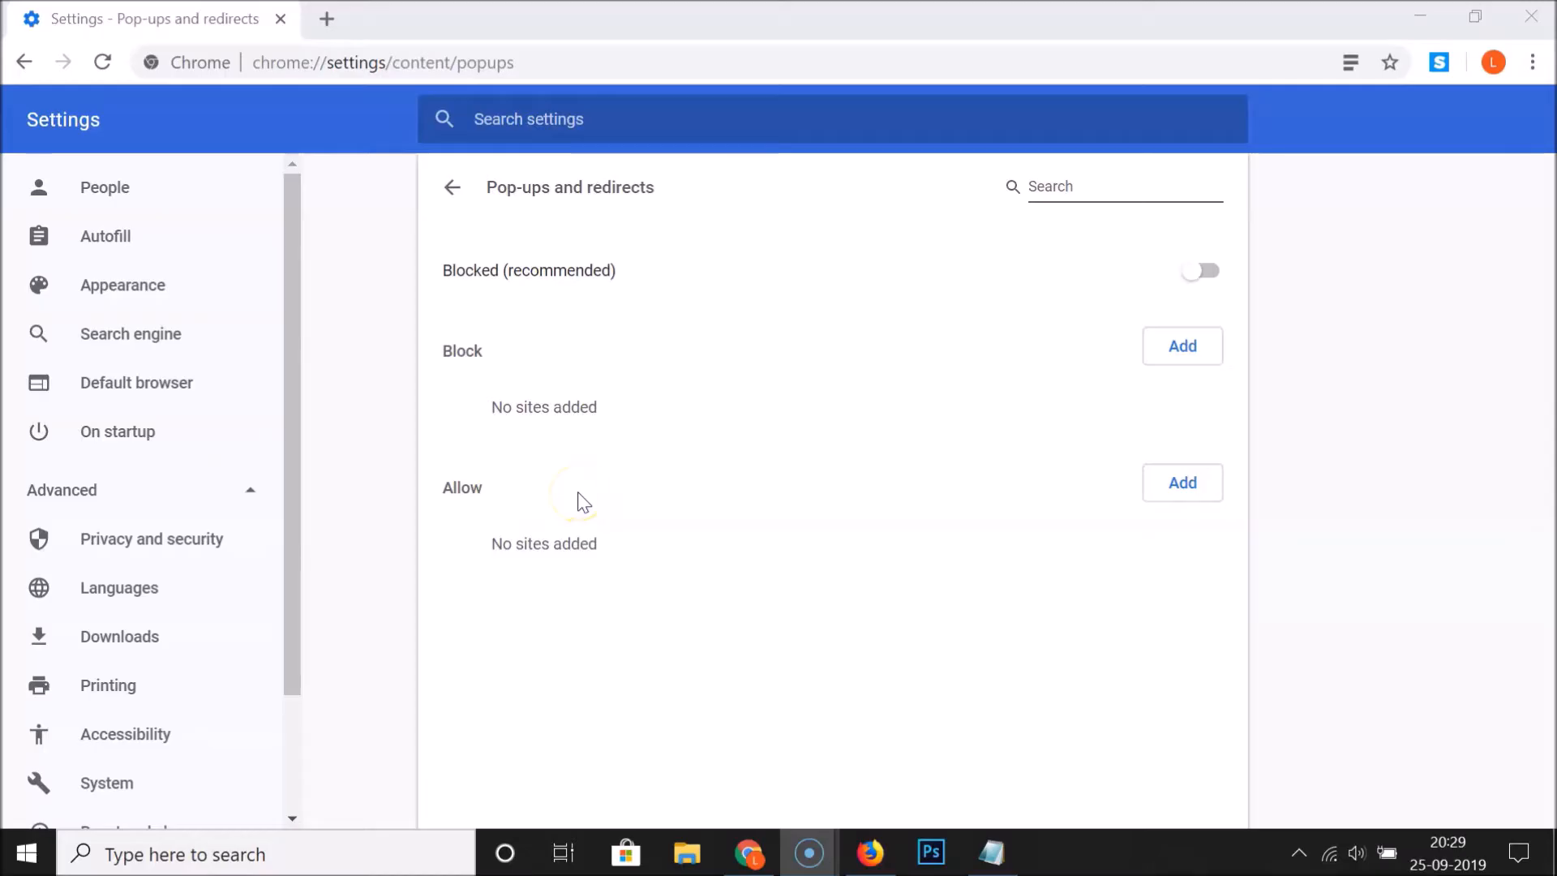
mouse_move(787, 545)
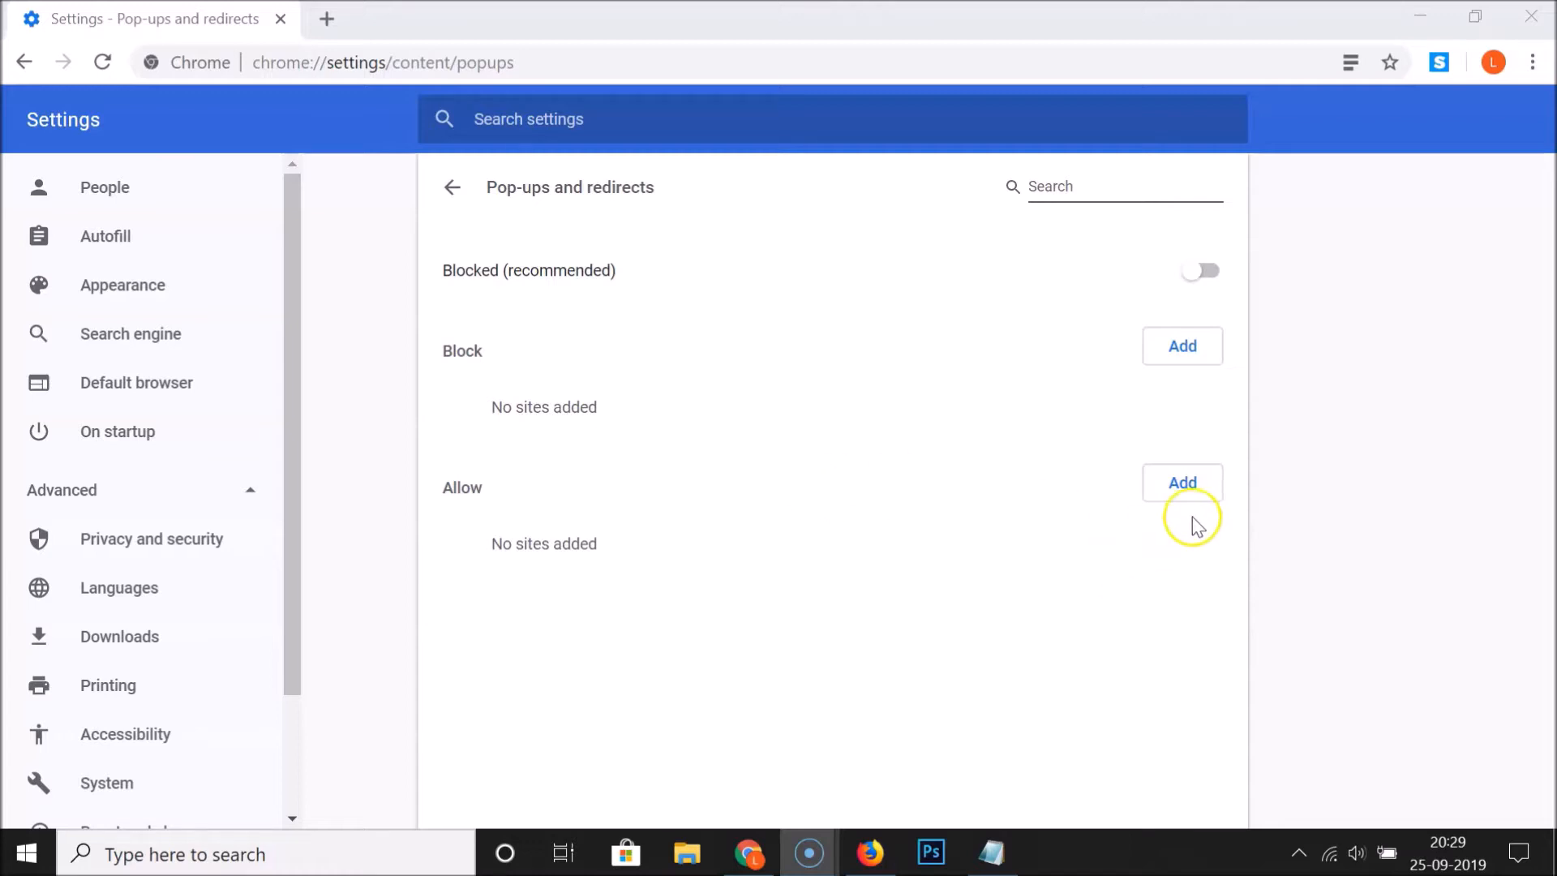
click(1182, 483)
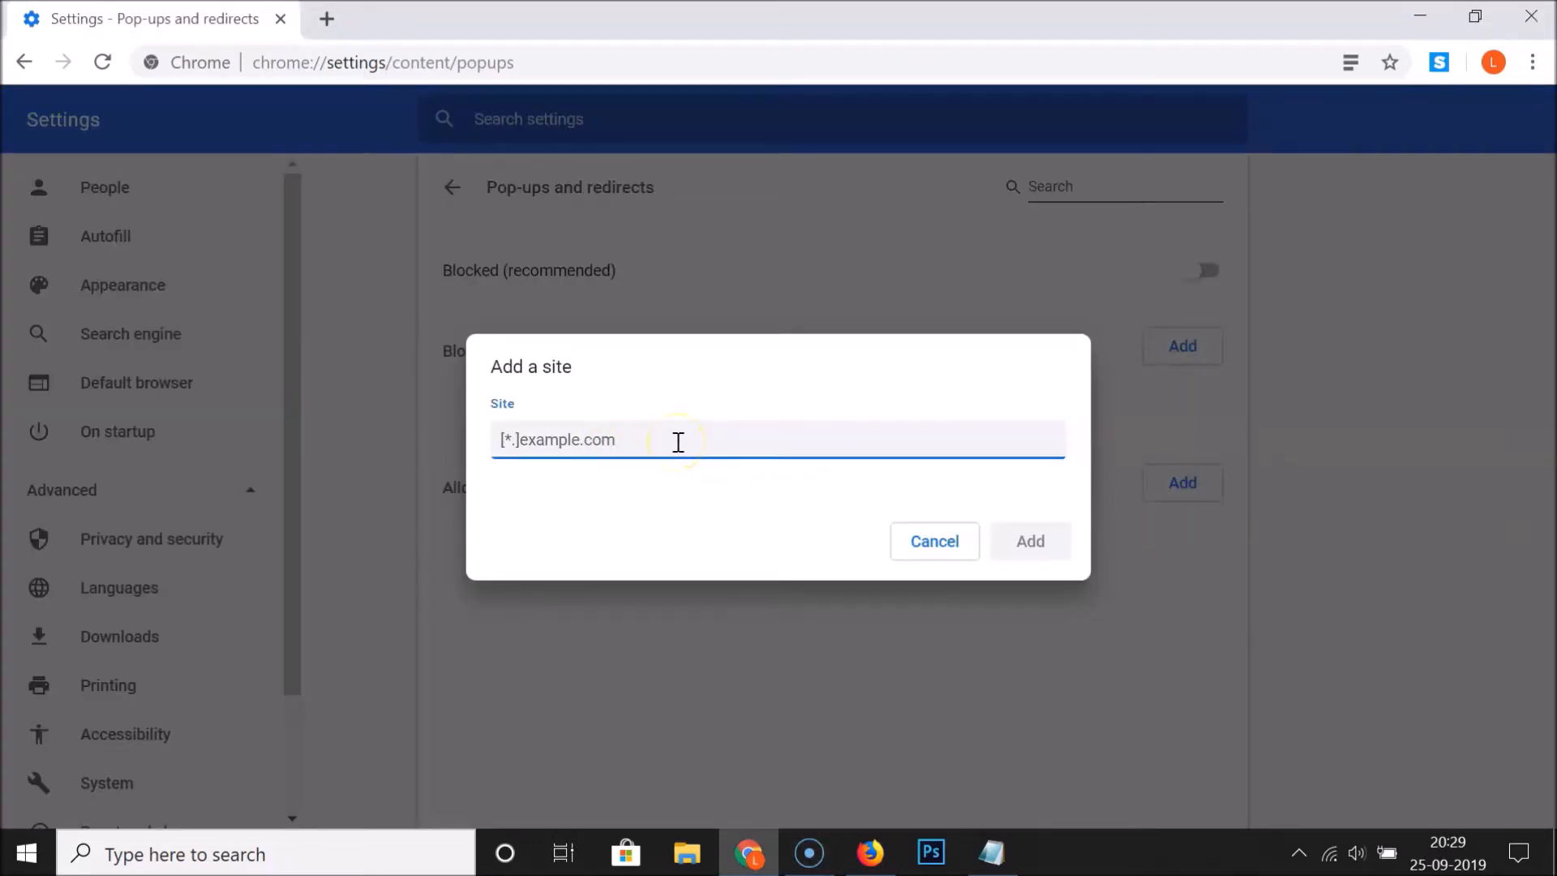
text(https://tech)
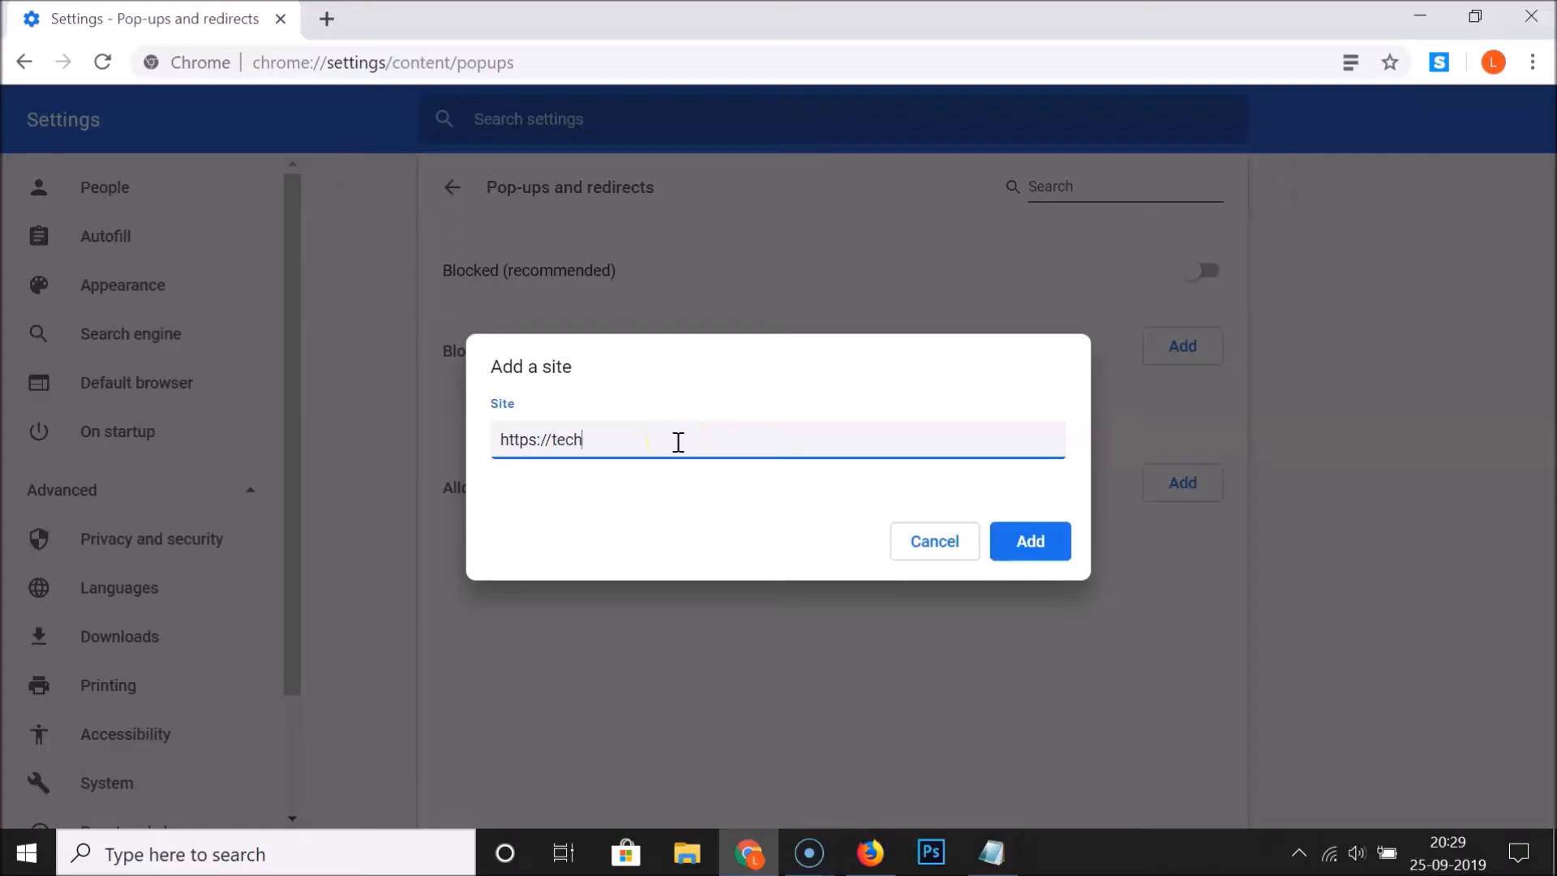
text(mespot.com)
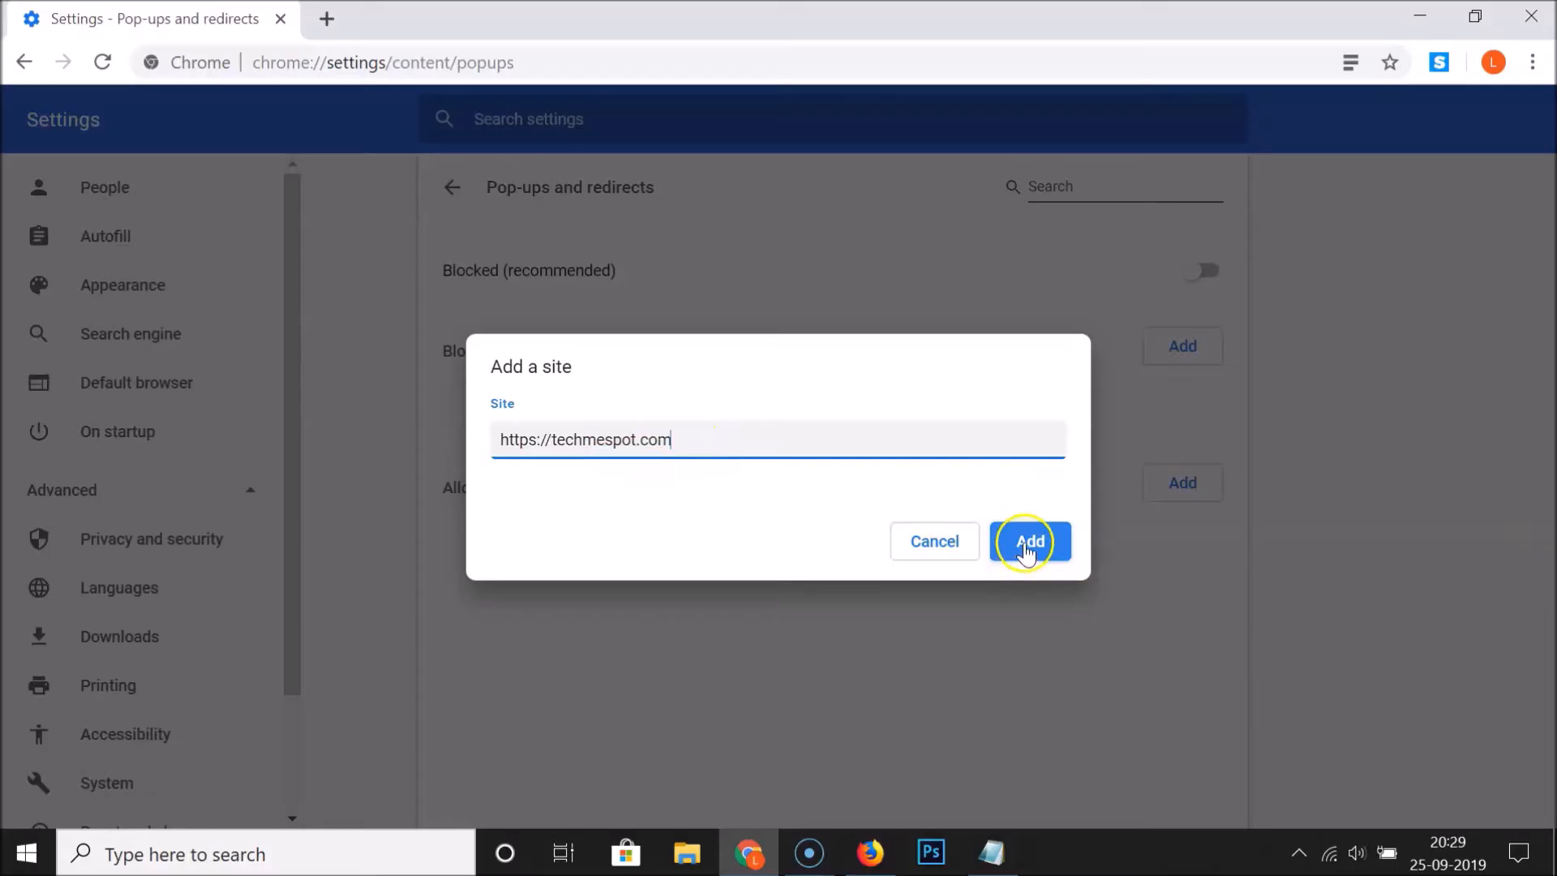
click(1031, 541)
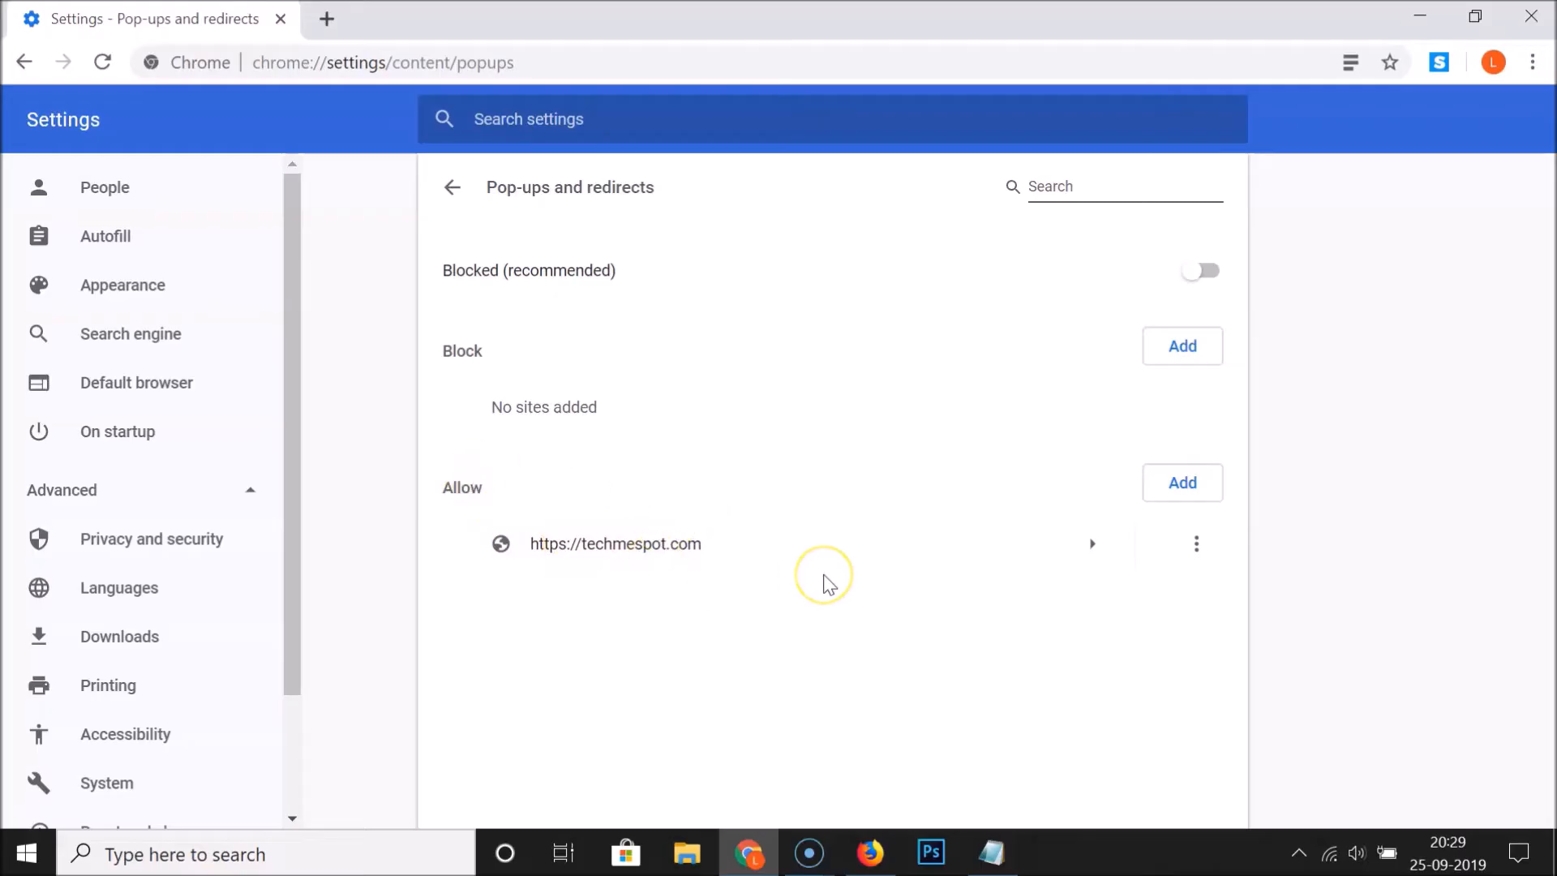
mouse_move(819, 372)
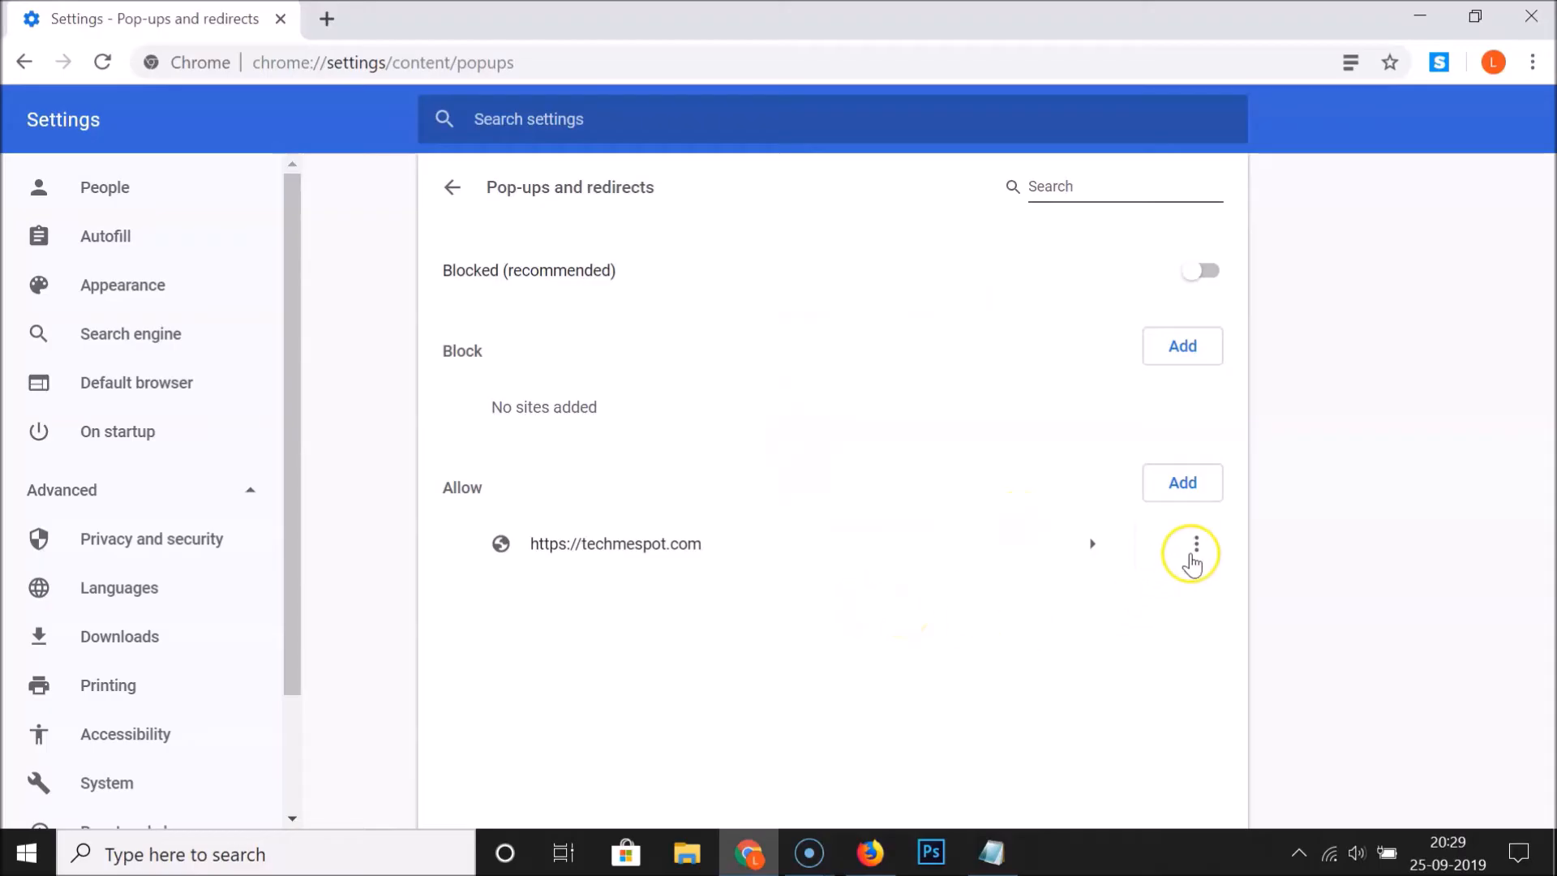
mouse_move(700, 548)
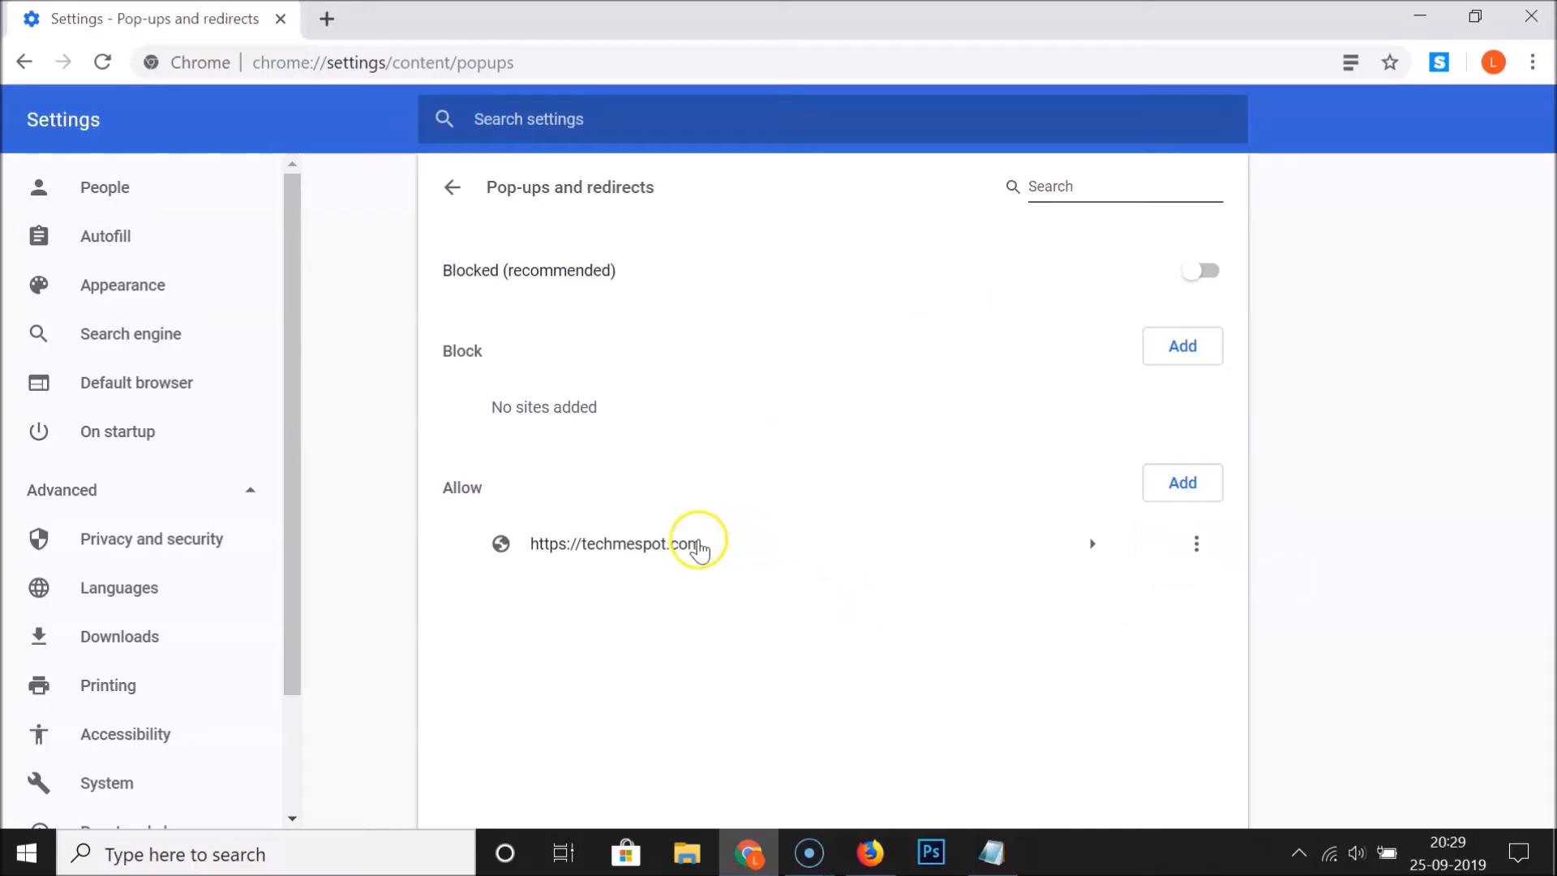
mouse_move(1196, 544)
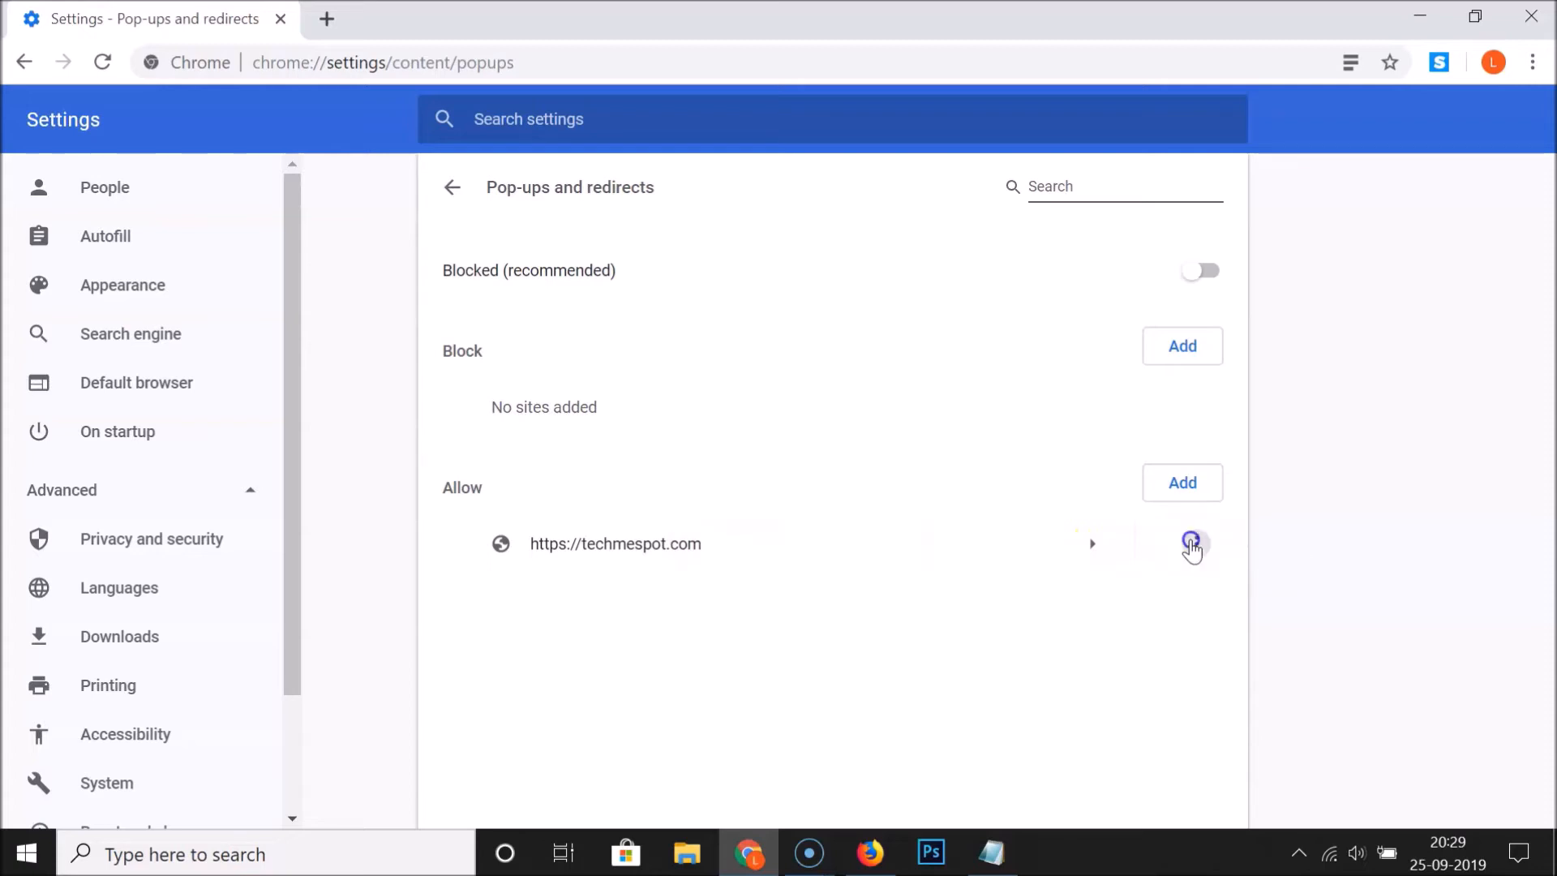
click(1191, 544)
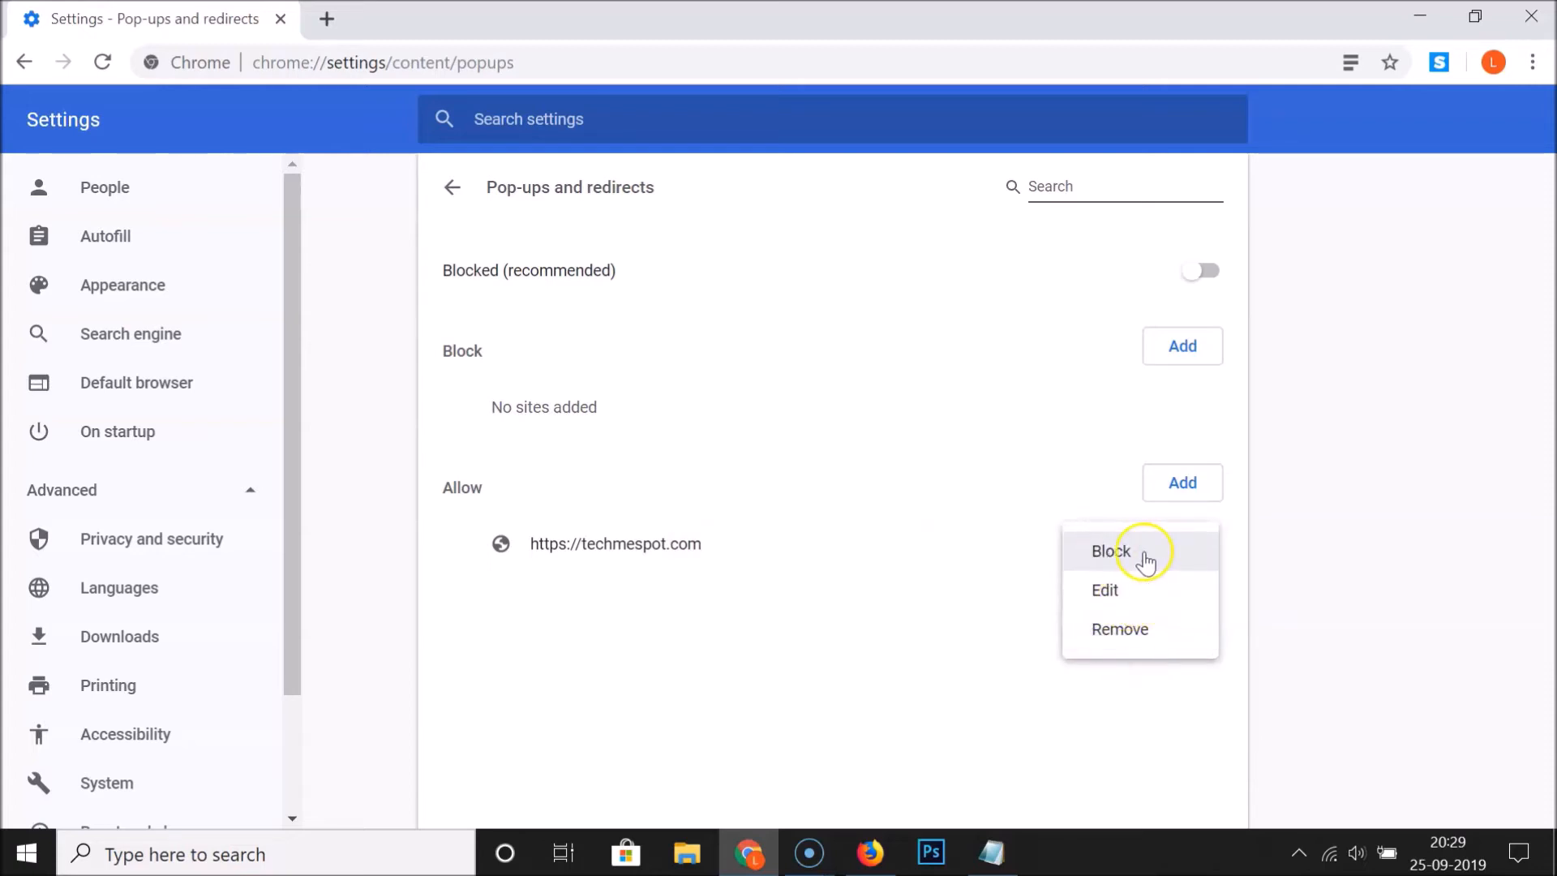
click(1119, 628)
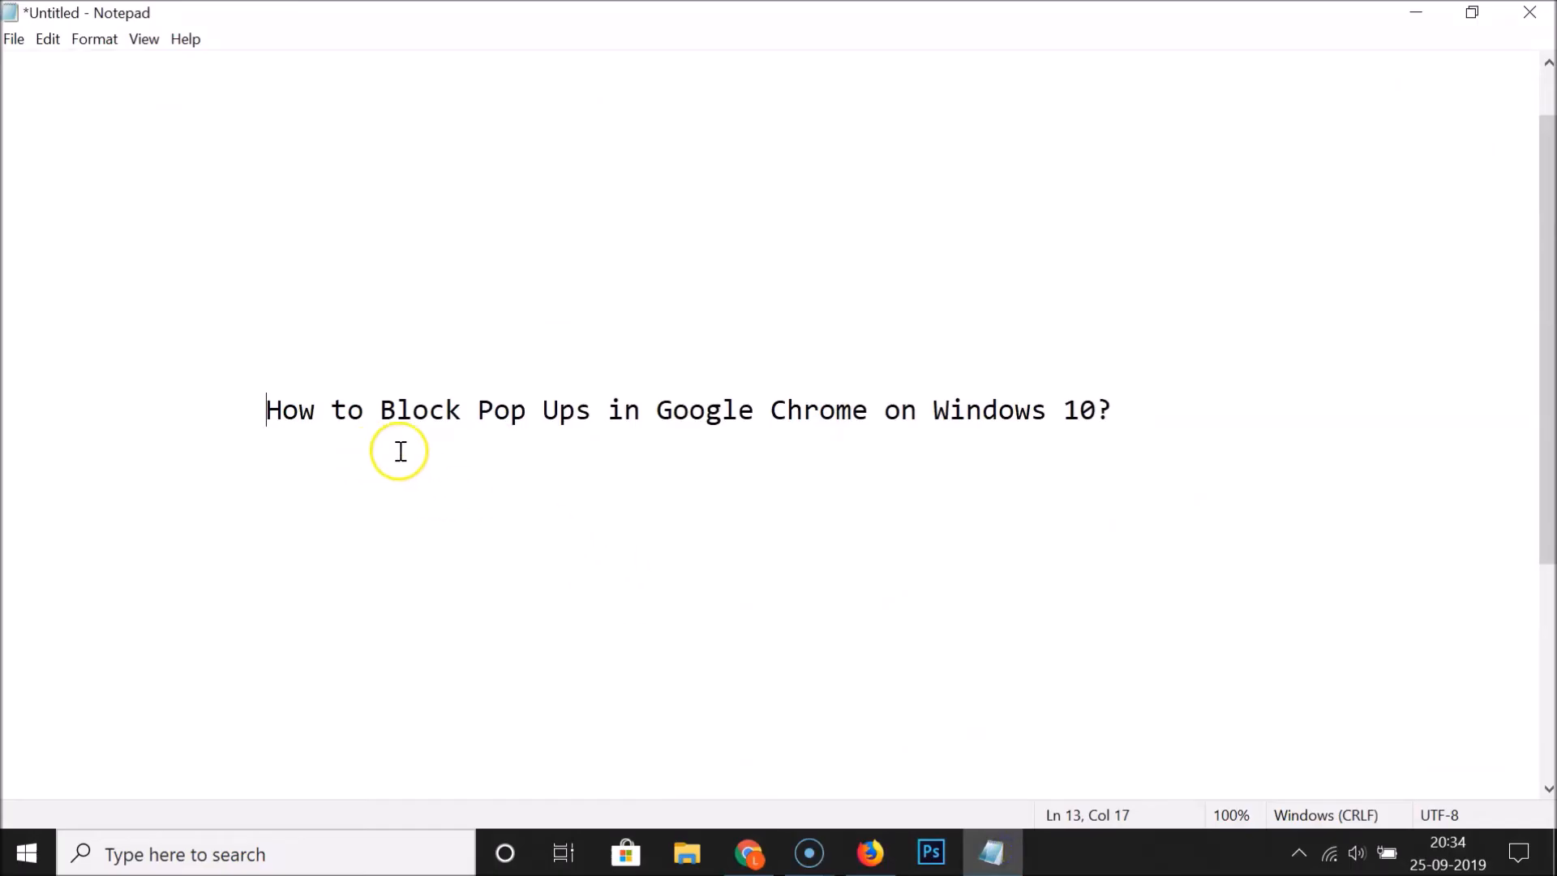
mouse_move(1010, 448)
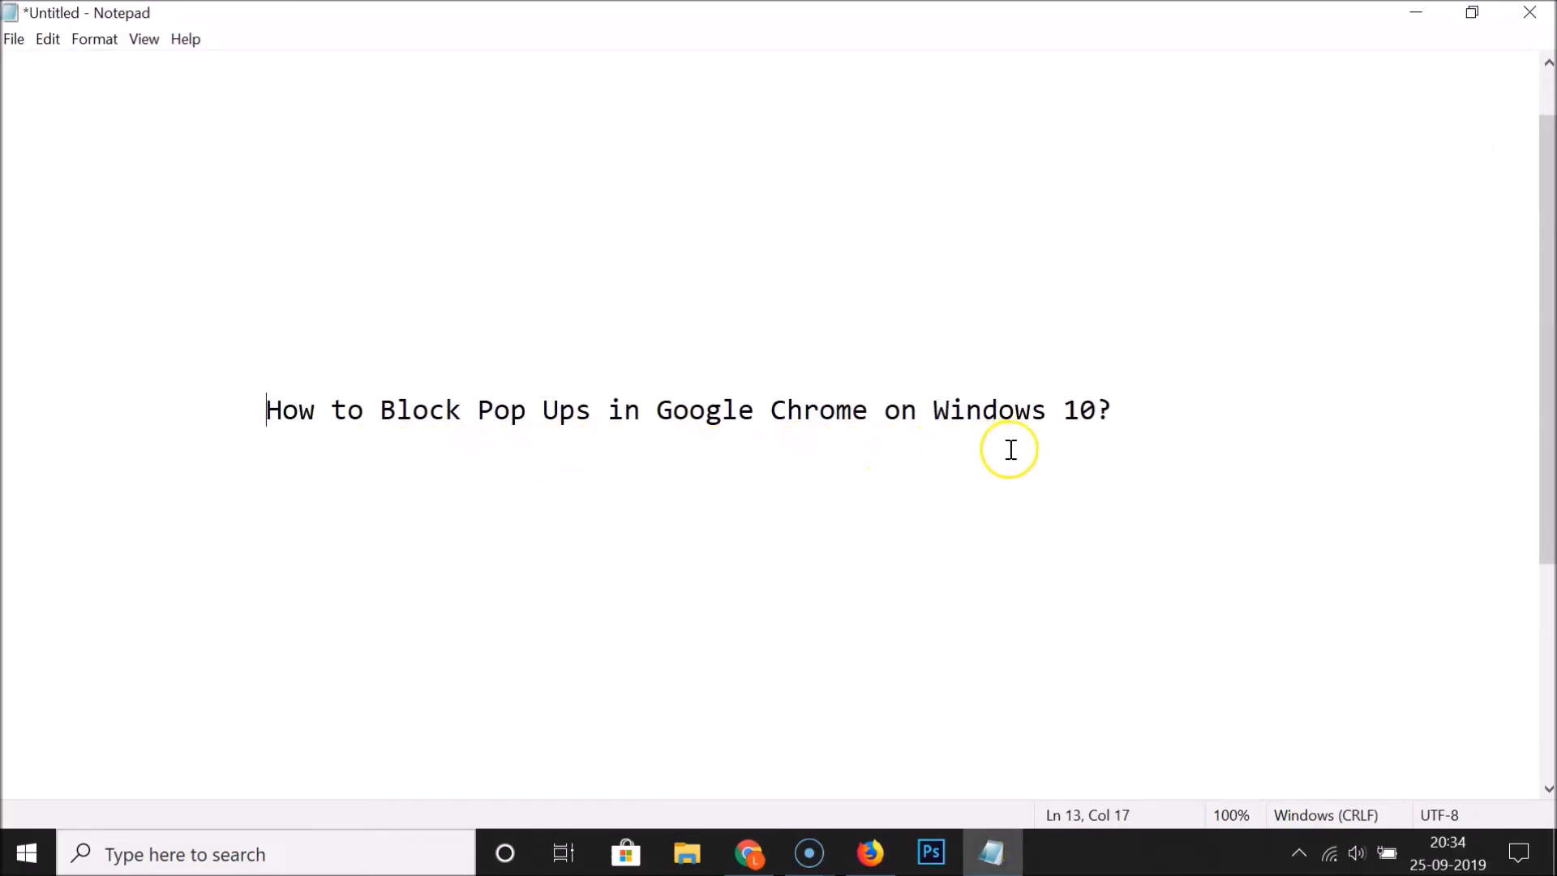
mouse_move(906, 452)
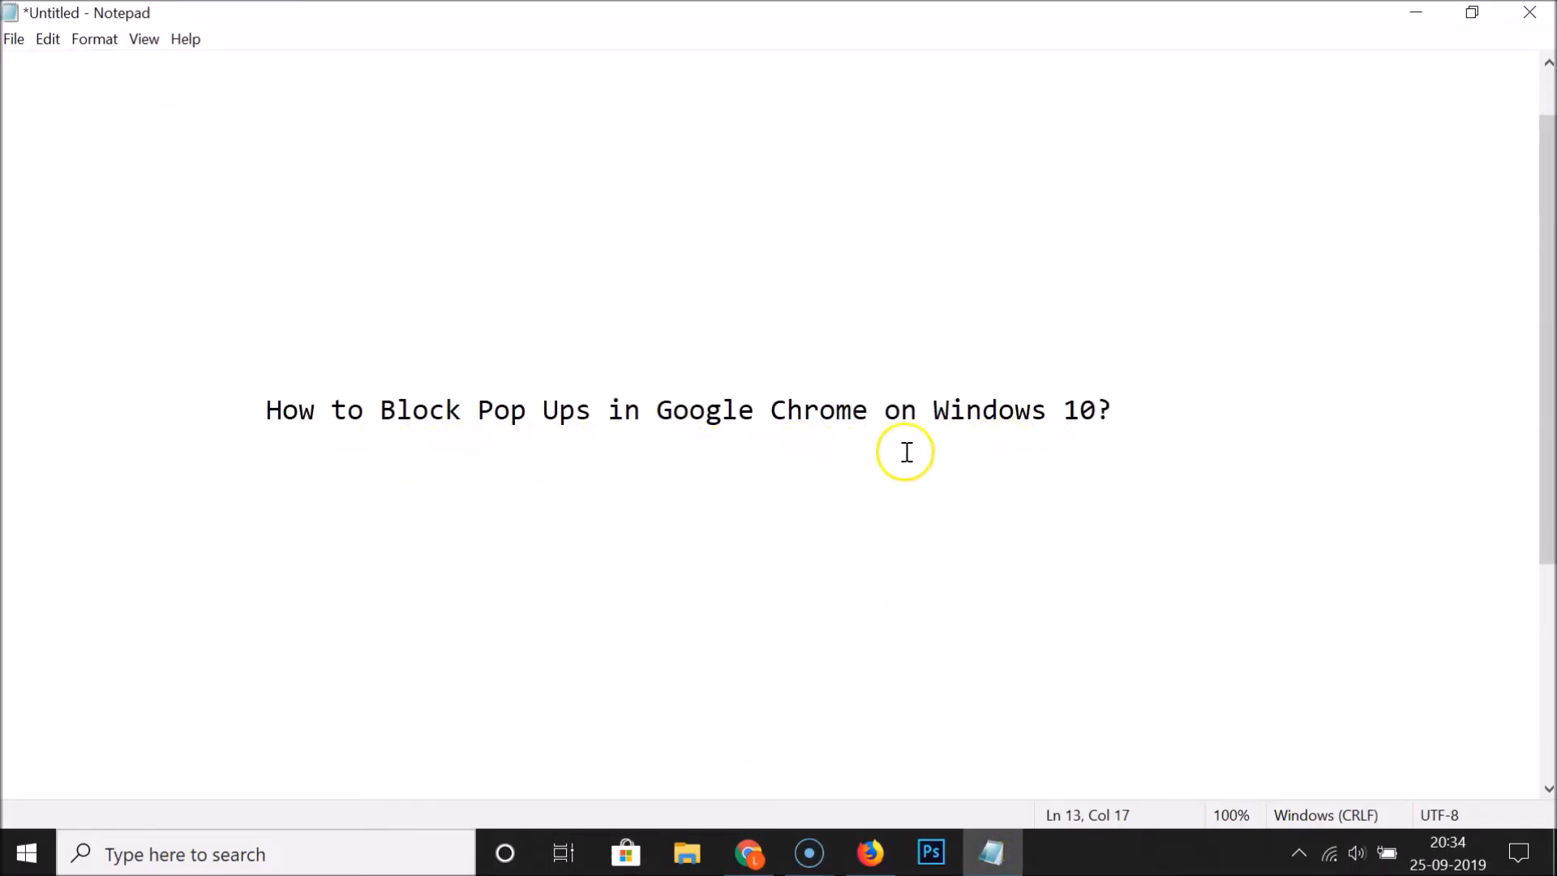